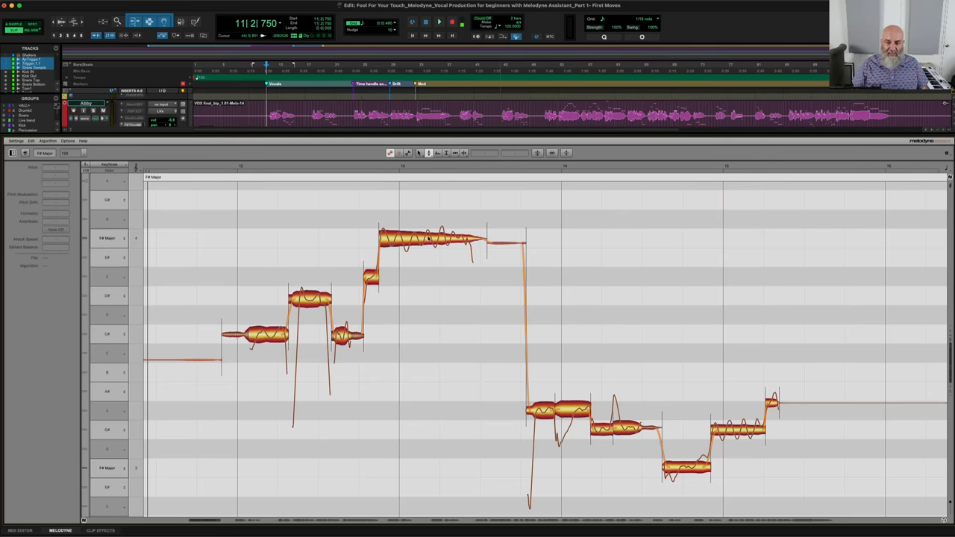
pyautogui.moveTo(413, 305)
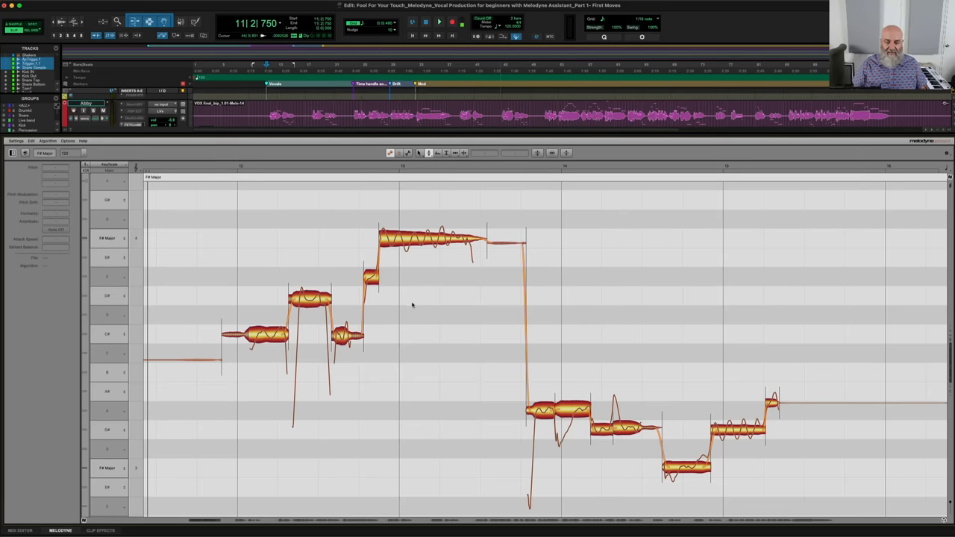
# - Choose the Time Tool and shorten the long sustained high note, cutting back its tail
pyautogui.click(439, 22)
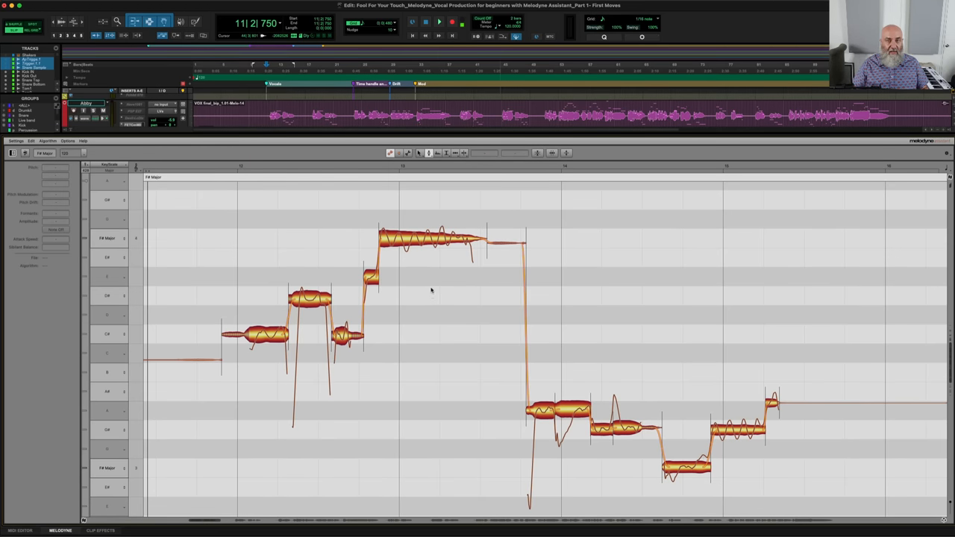
pyautogui.rightClick(430, 291)
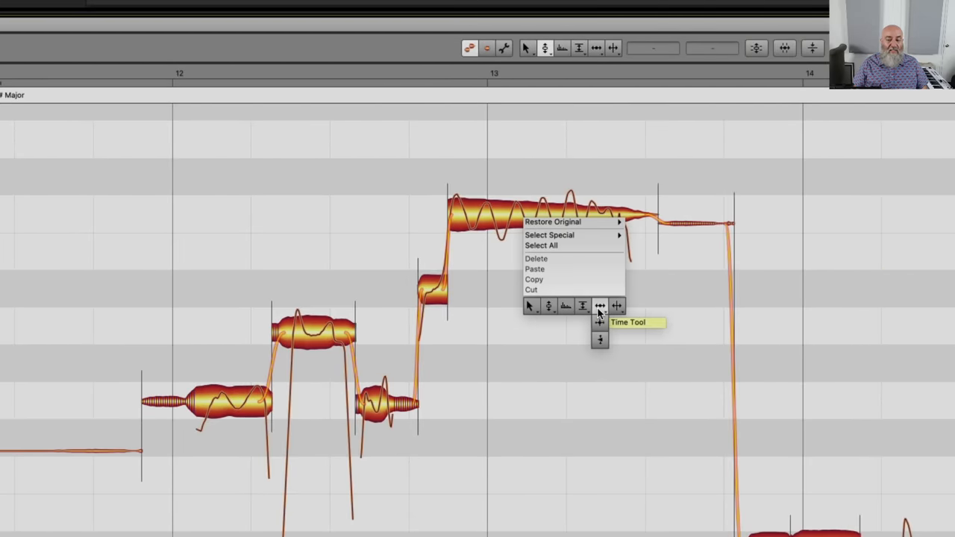
pyautogui.click(600, 305)
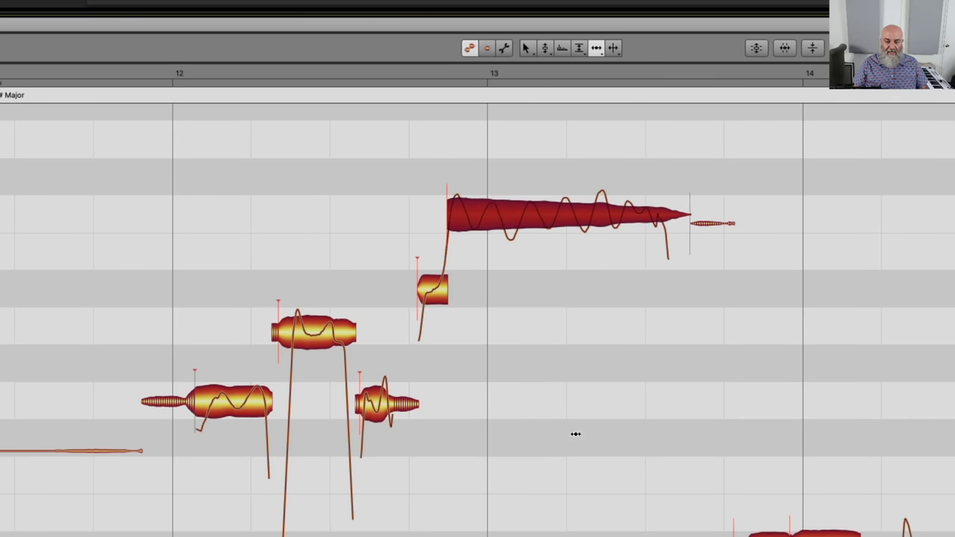
pyautogui.click(205, 403)
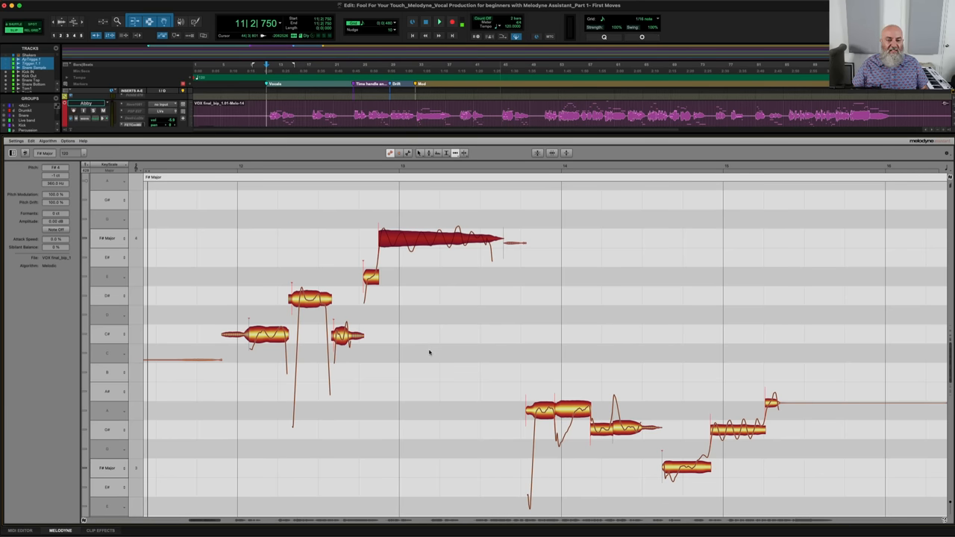
pyautogui.moveTo(435, 365)
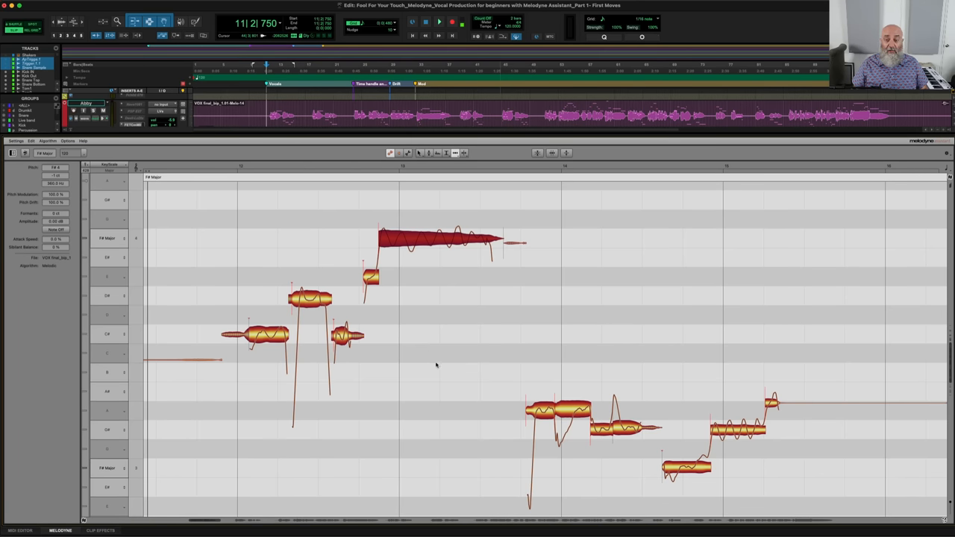
pyautogui.moveTo(452, 340)
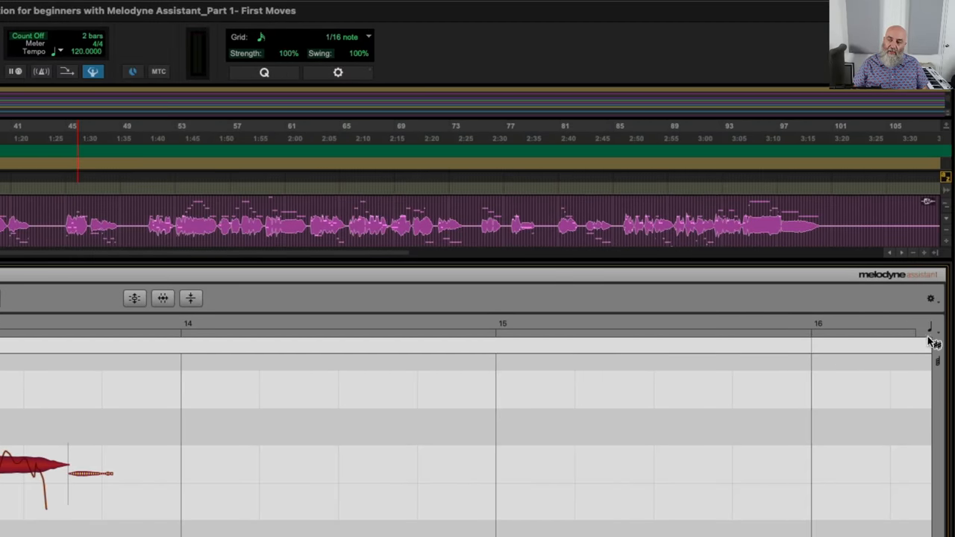
# - Change the editor ruler format from bars to Sec
pyautogui.click(931, 328)
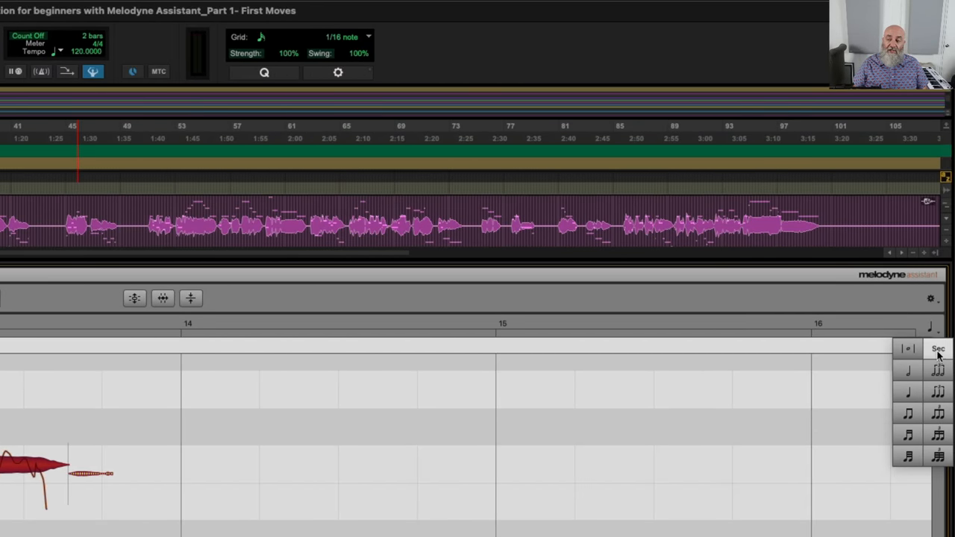
pyautogui.click(938, 349)
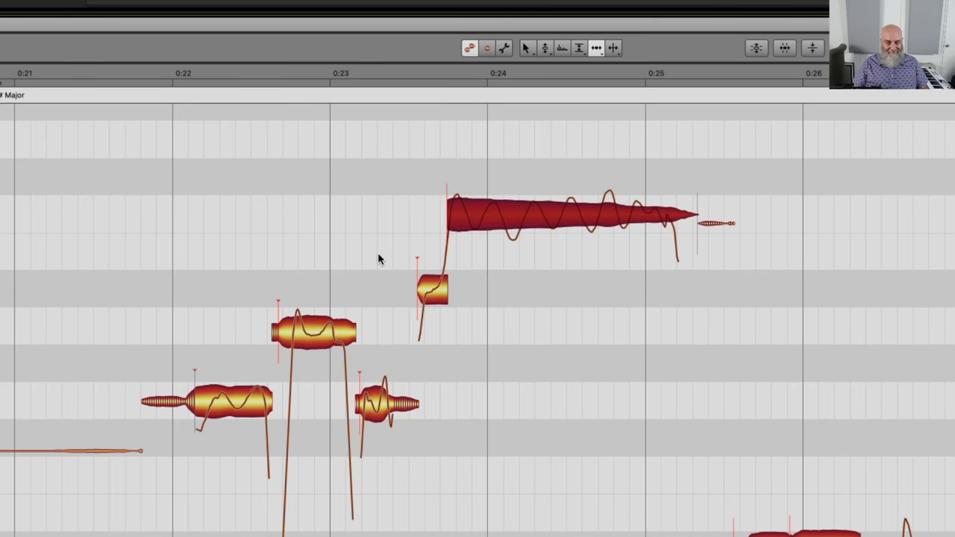
pyautogui.moveTo(463, 388)
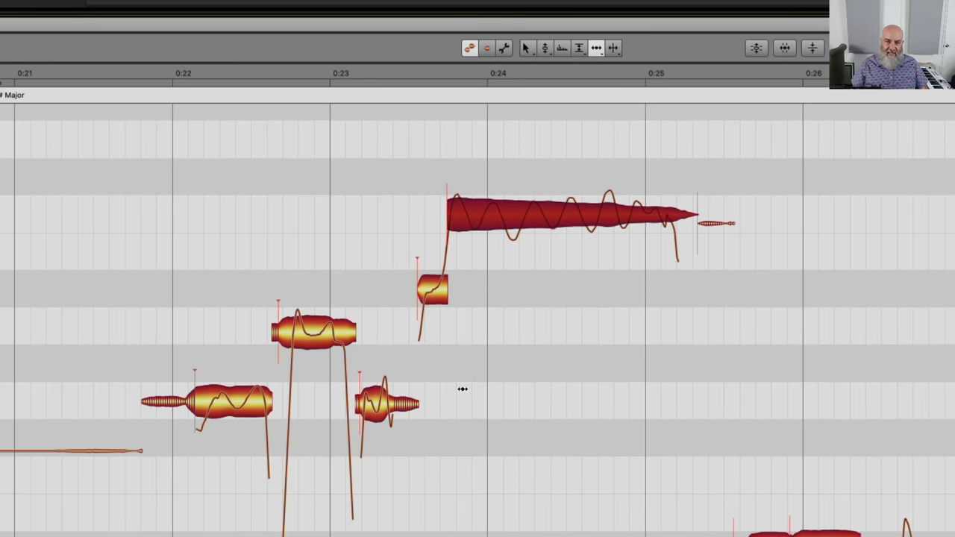
pyautogui.moveTo(542, 463)
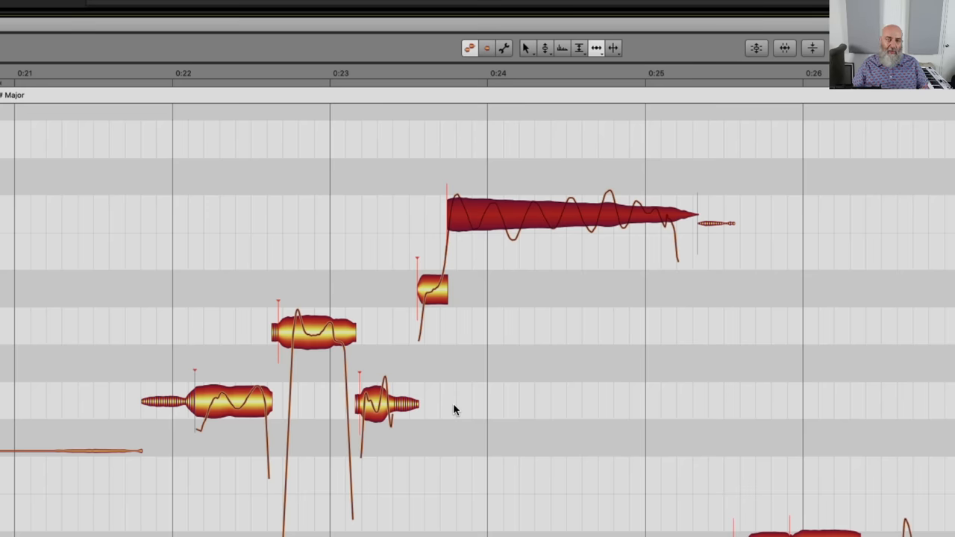
pyautogui.moveTo(443, 323)
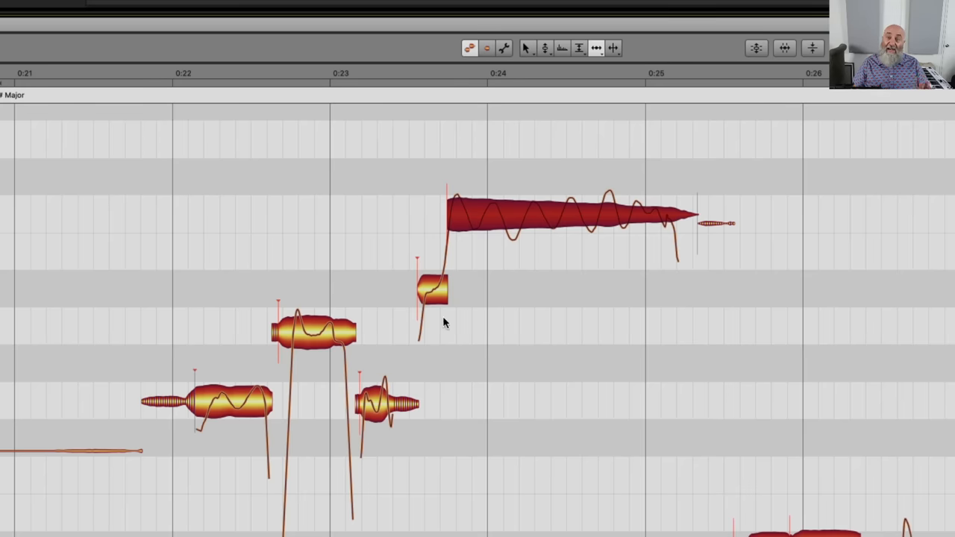
pyautogui.moveTo(367, 281)
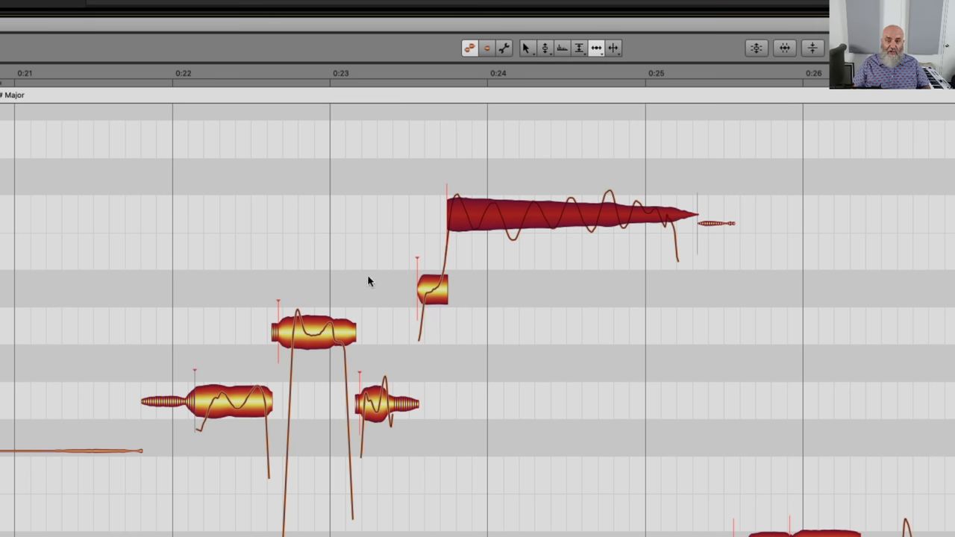
pyautogui.moveTo(149, 150)
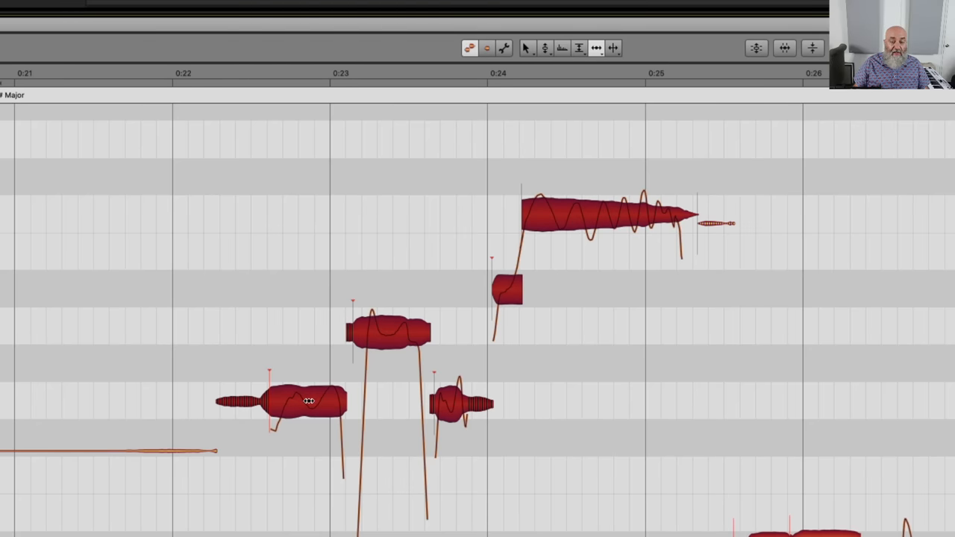
pyautogui.moveTo(557, 214)
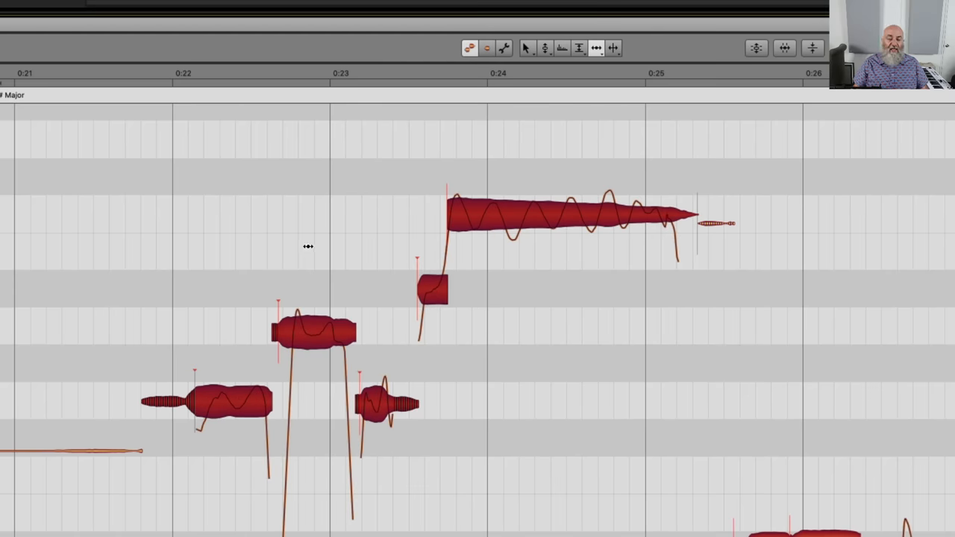
pyautogui.moveTo(356, 351)
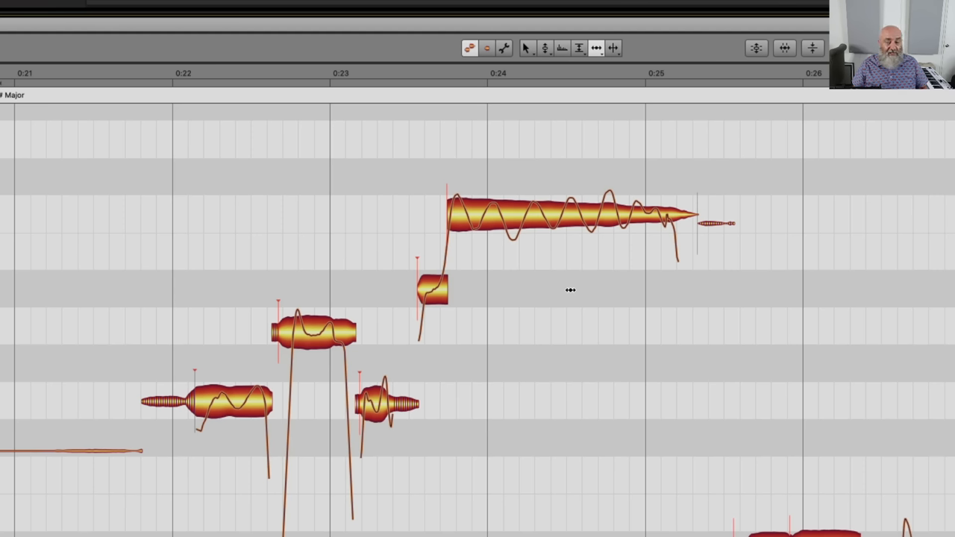
pyautogui.moveTo(542, 308)
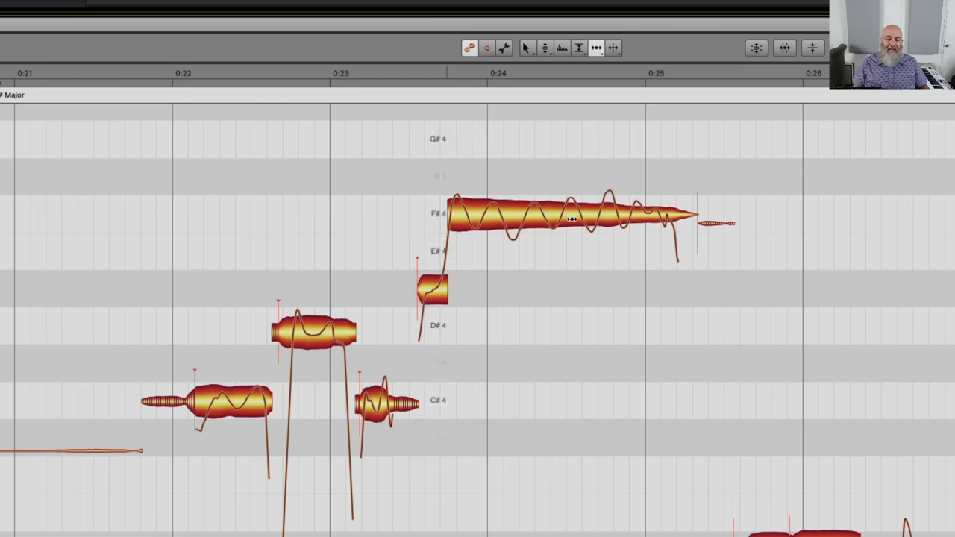
pyautogui.moveTo(468, 284)
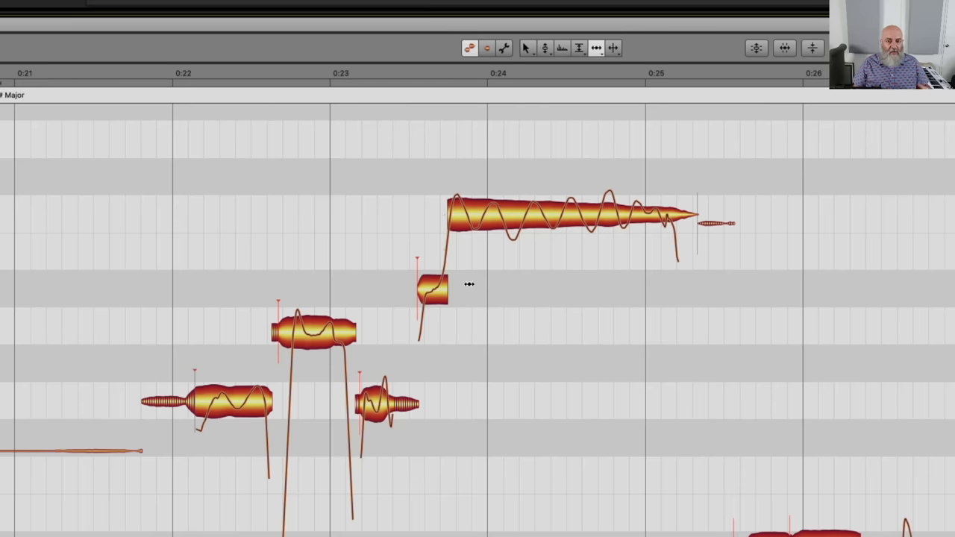
pyautogui.moveTo(221, 201)
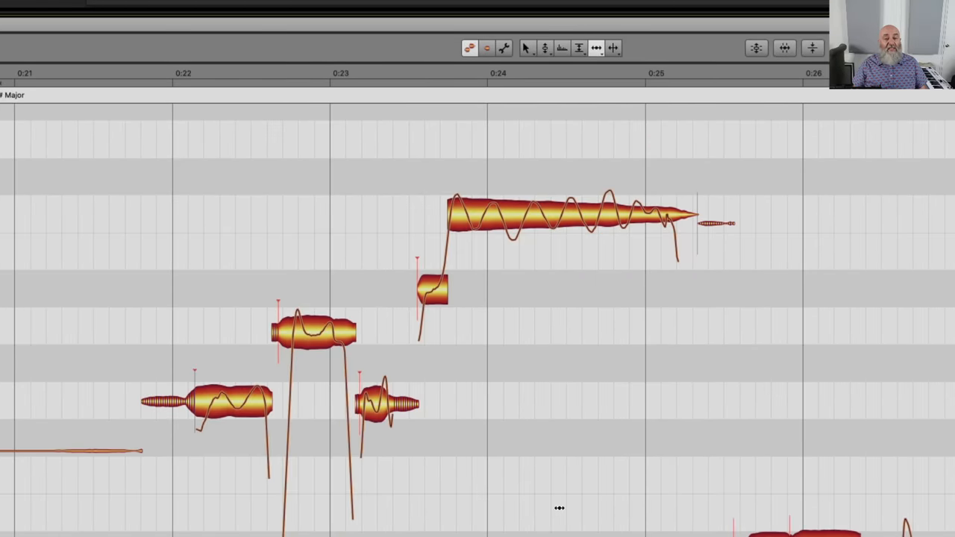
pyautogui.moveTo(646, 406)
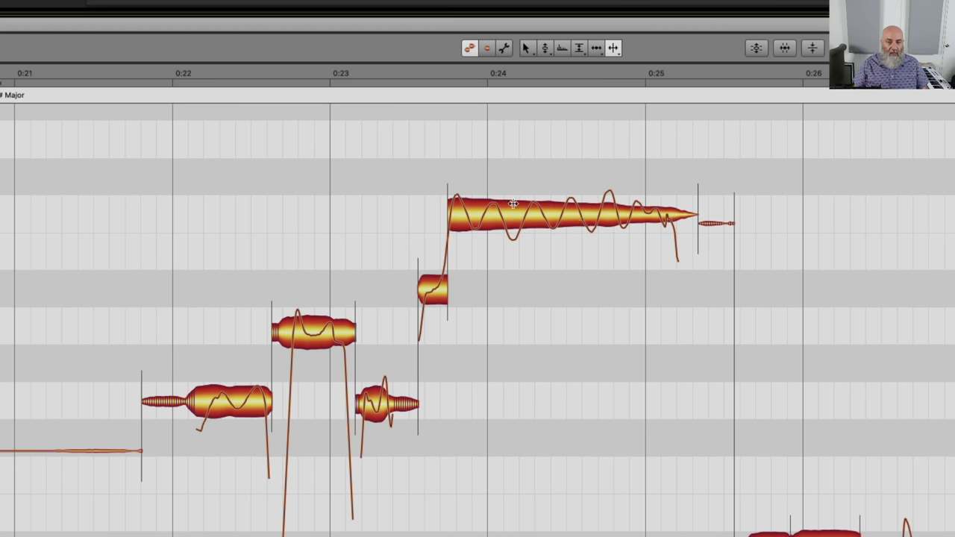
pyautogui.moveTo(742, 219)
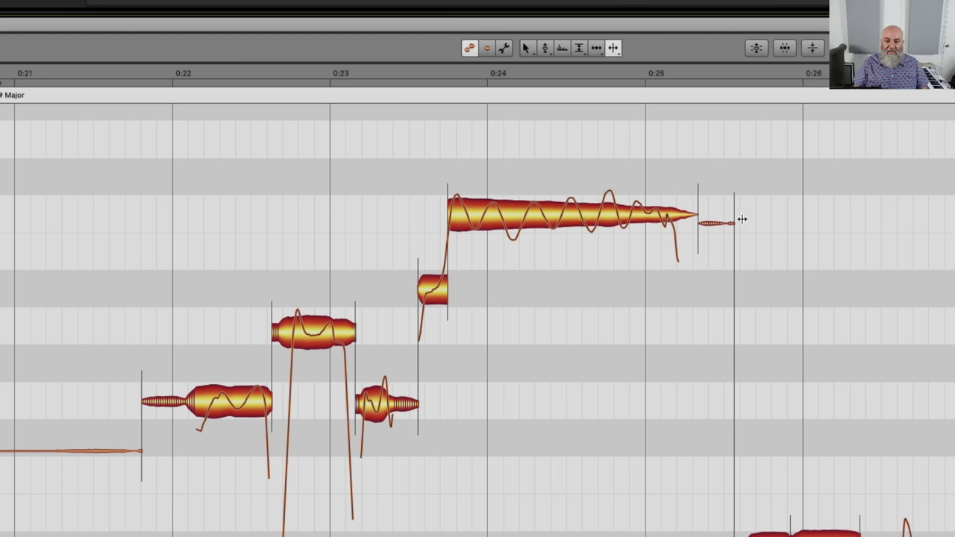
pyautogui.moveTo(737, 207)
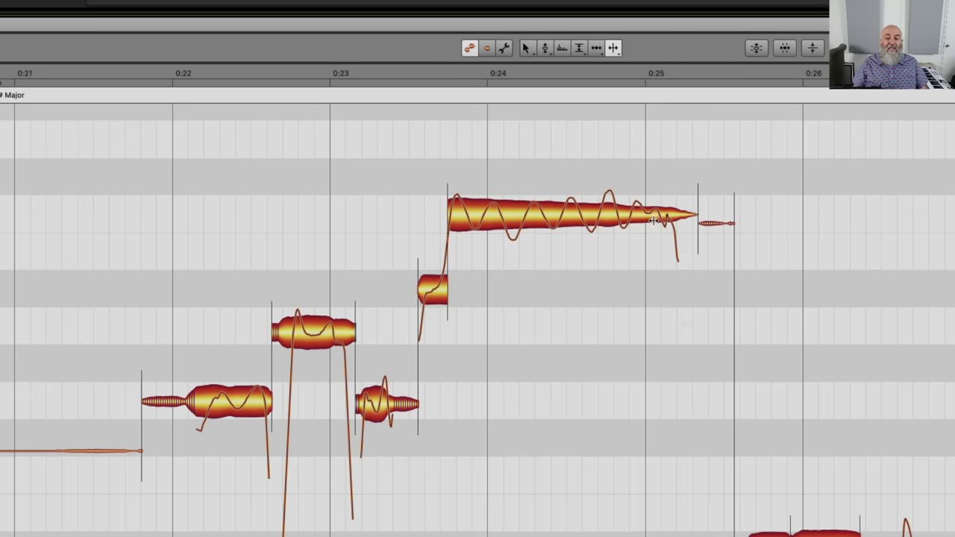
# - Open the note separation context menu on the long high F#4 note
pyautogui.rightClick(653, 220)
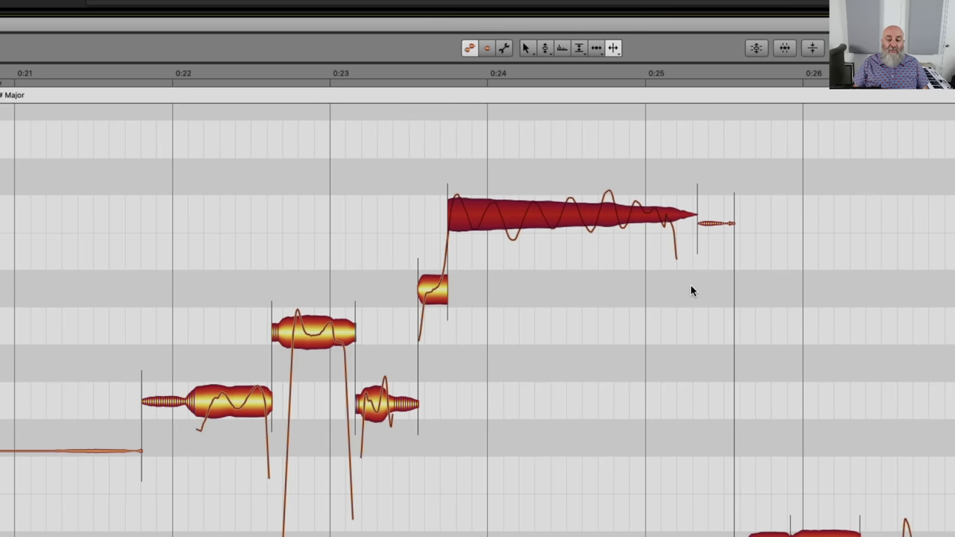
pyautogui.moveTo(731, 262)
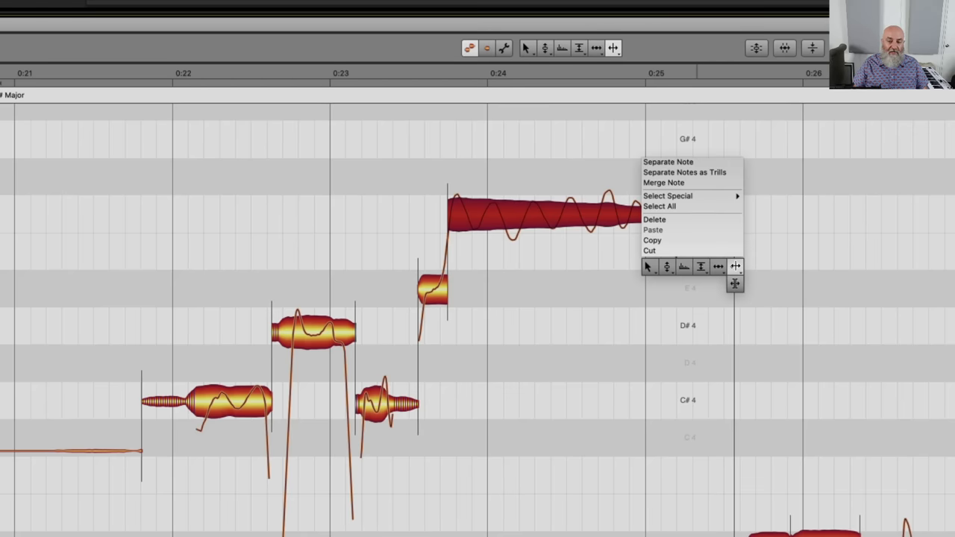
pyautogui.moveTo(735, 285)
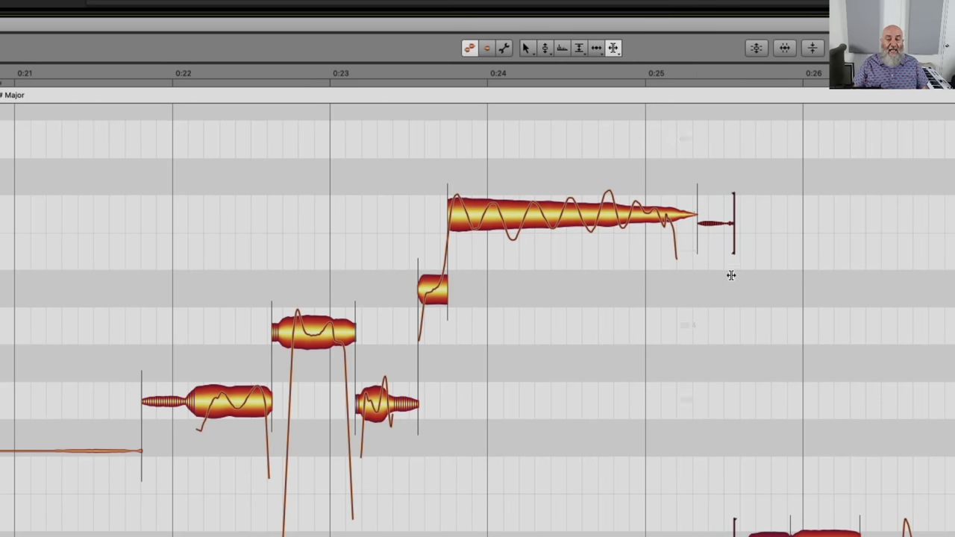
pyautogui.moveTo(731, 222)
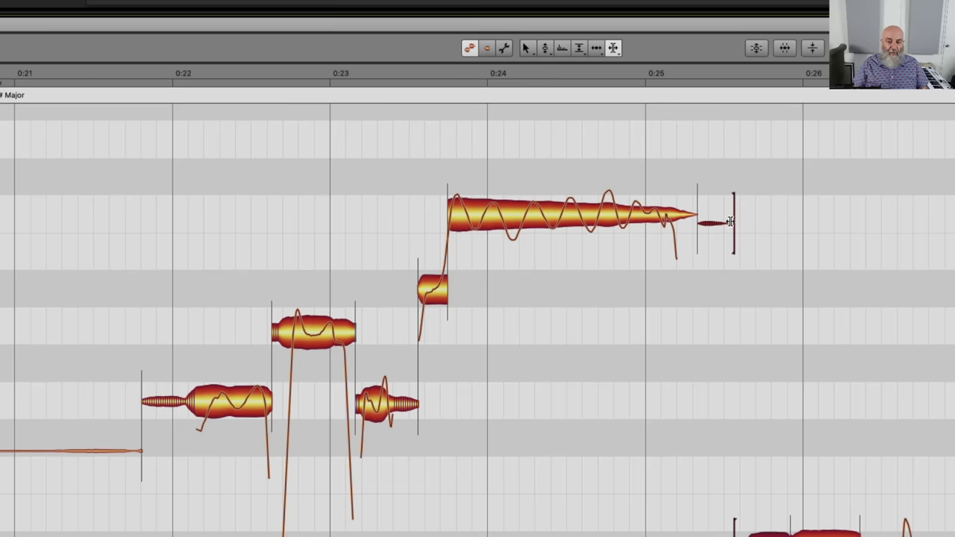
pyautogui.moveTo(733, 198)
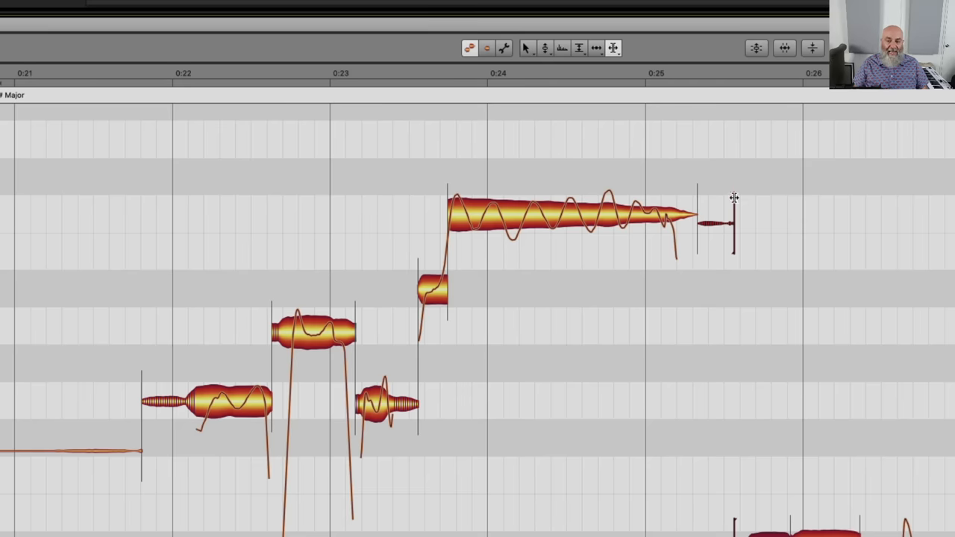
pyautogui.moveTo(712, 315)
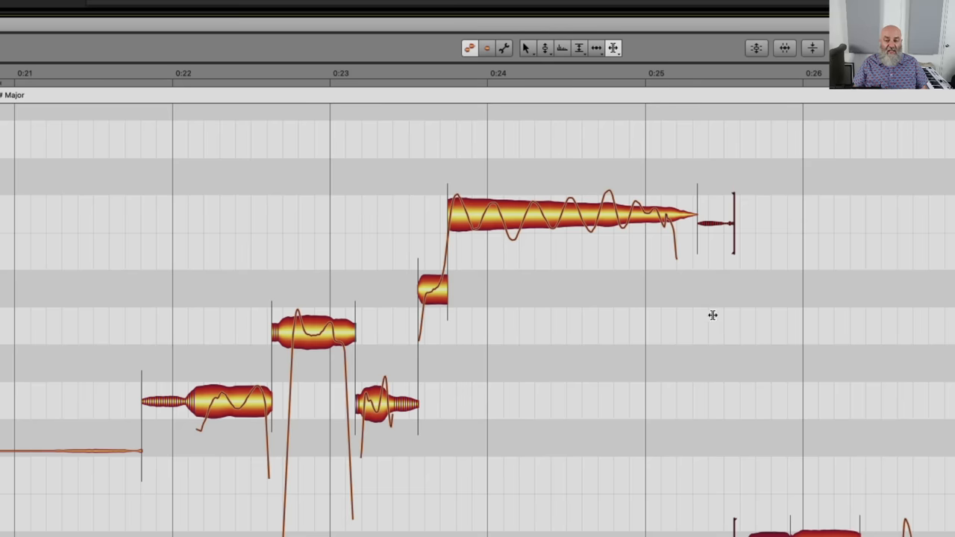
pyautogui.moveTo(543, 323)
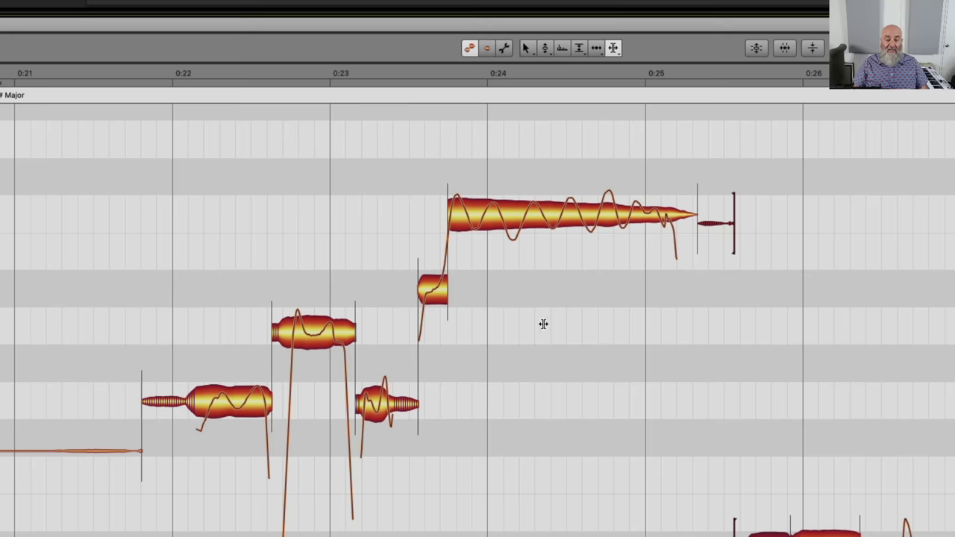
pyautogui.moveTo(743, 506)
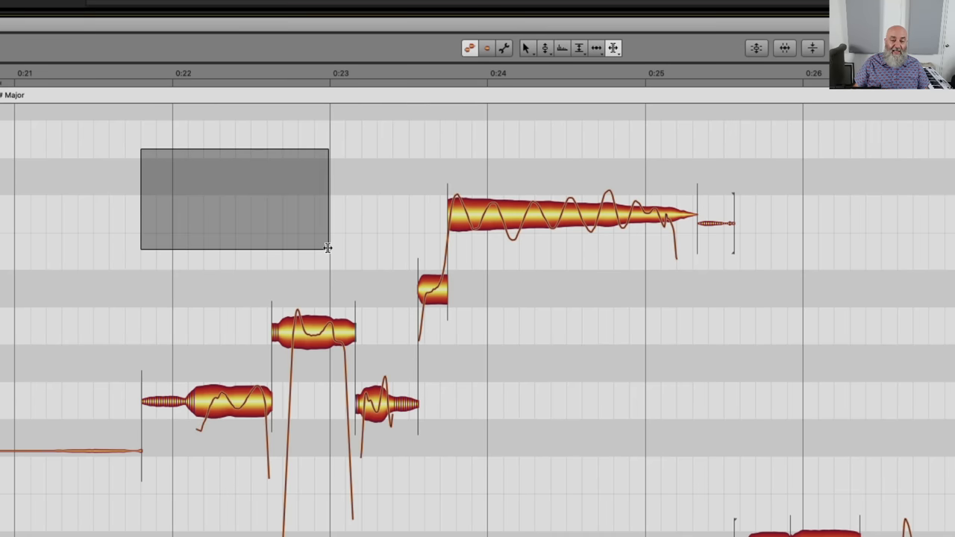
# - Choose the Time Tool from the note editor's context menu
pyautogui.click(757, 432)
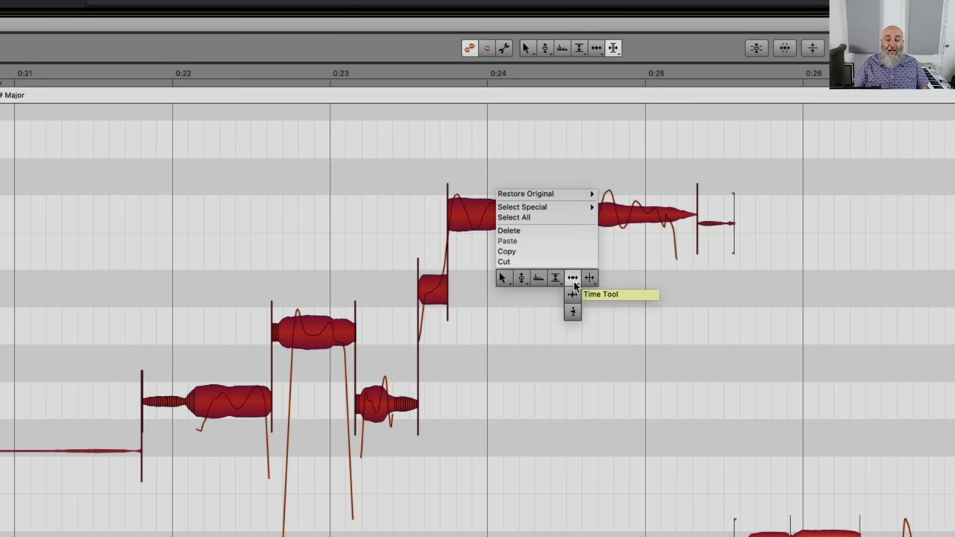
pyautogui.click(572, 293)
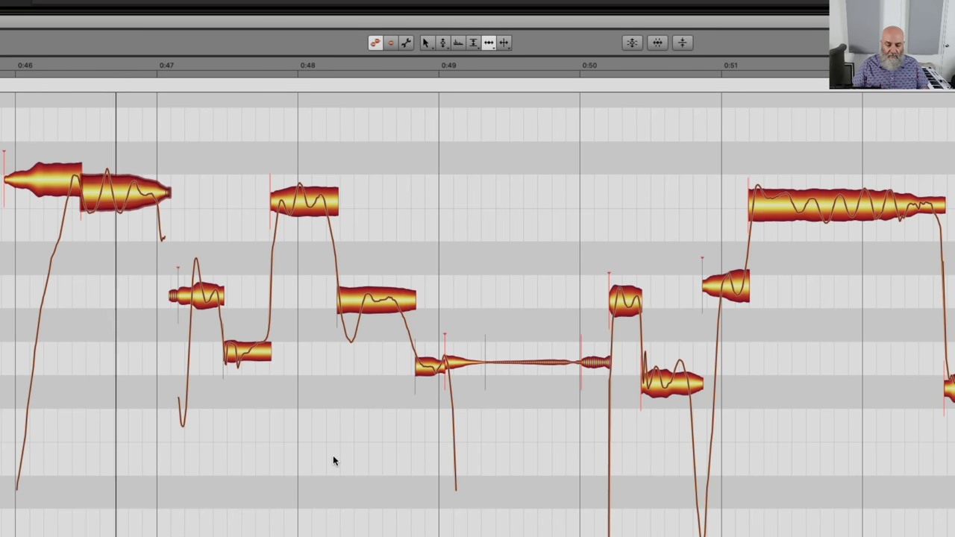
# - Switch to the Pitch Tool to correct the 0:46–0:51 phrase, landing the long note at F#4
pyautogui.click(377, 298)
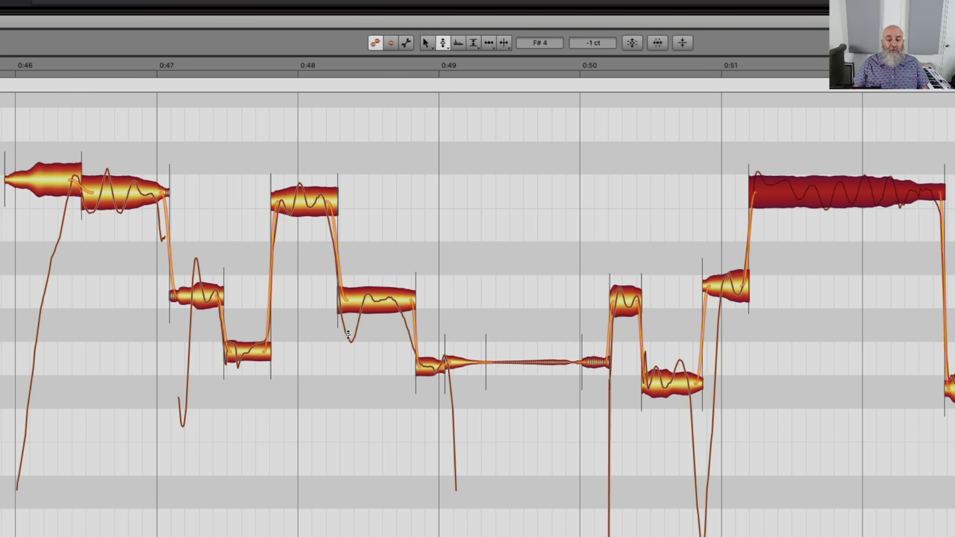
pyautogui.moveTo(153, 214)
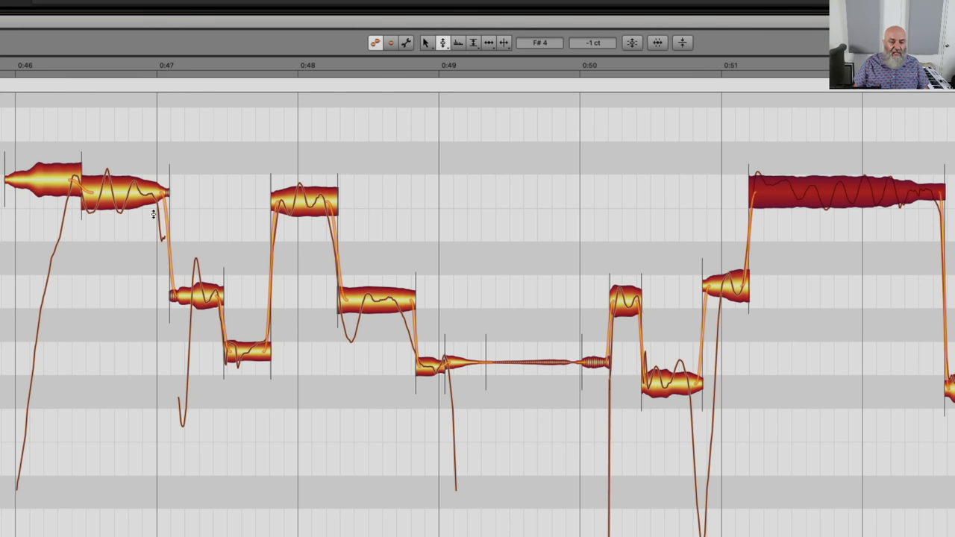
pyautogui.moveTo(179, 403)
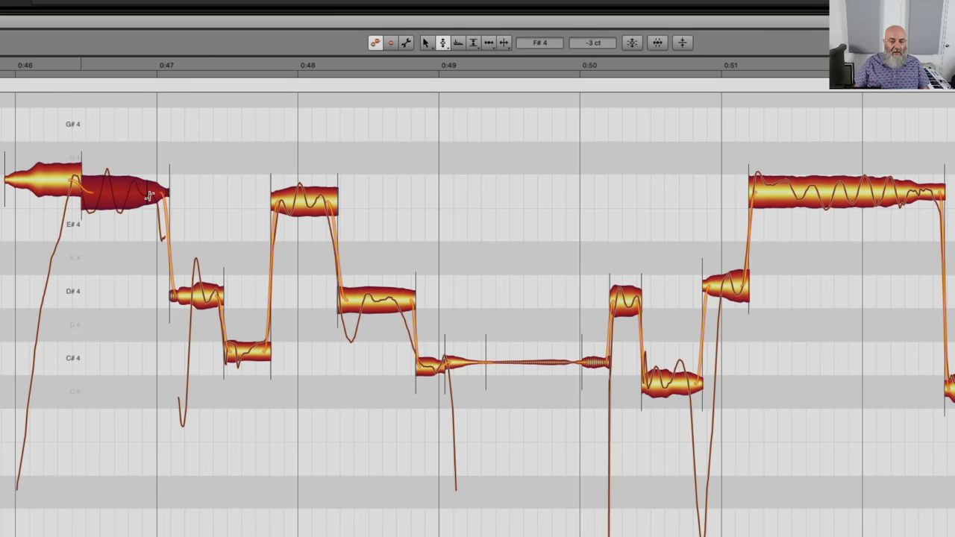
pyautogui.moveTo(155, 195)
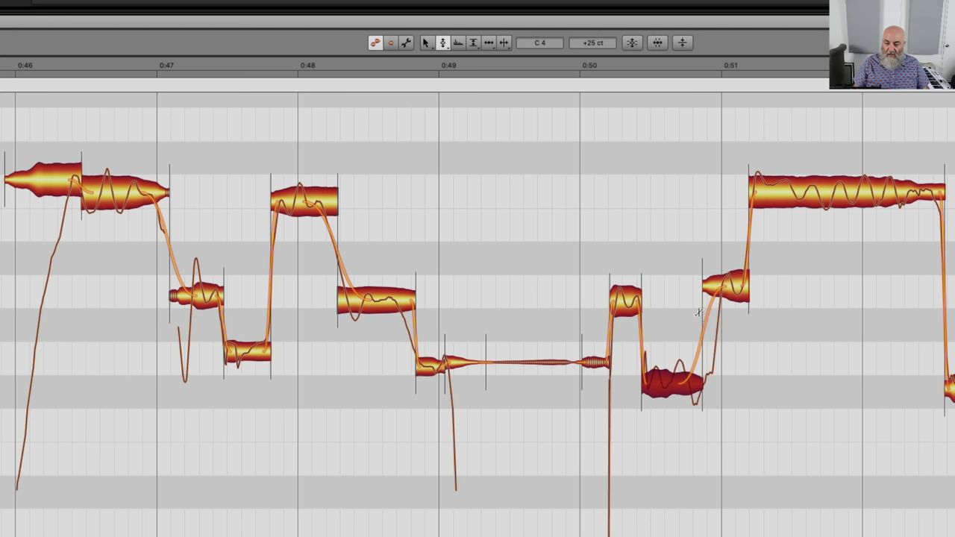
pyautogui.moveTo(315, 225)
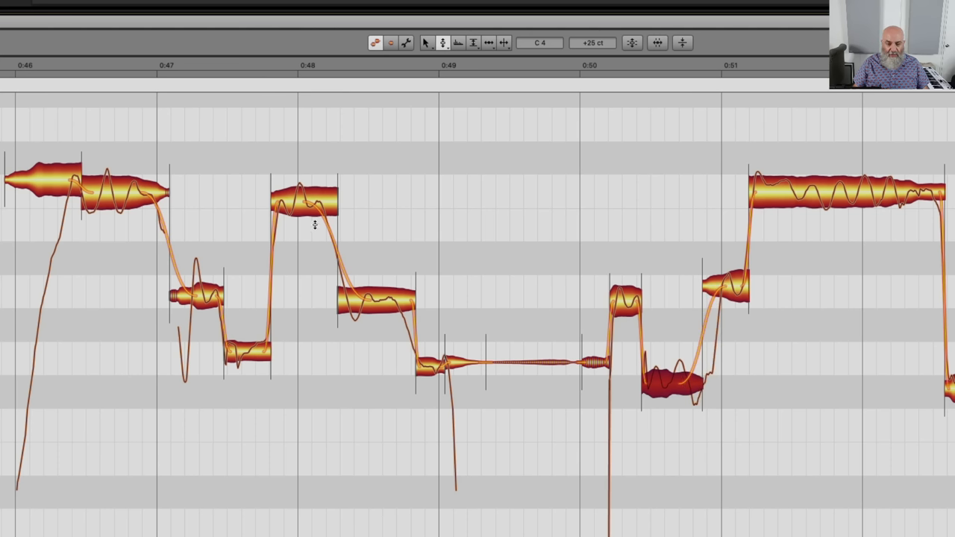
pyautogui.moveTo(412, 300)
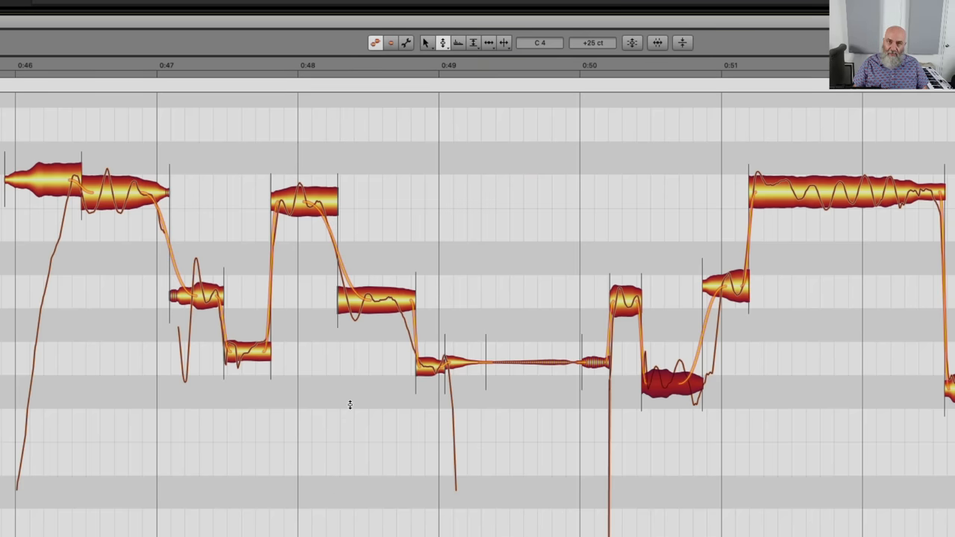
pyautogui.moveTo(270, 440)
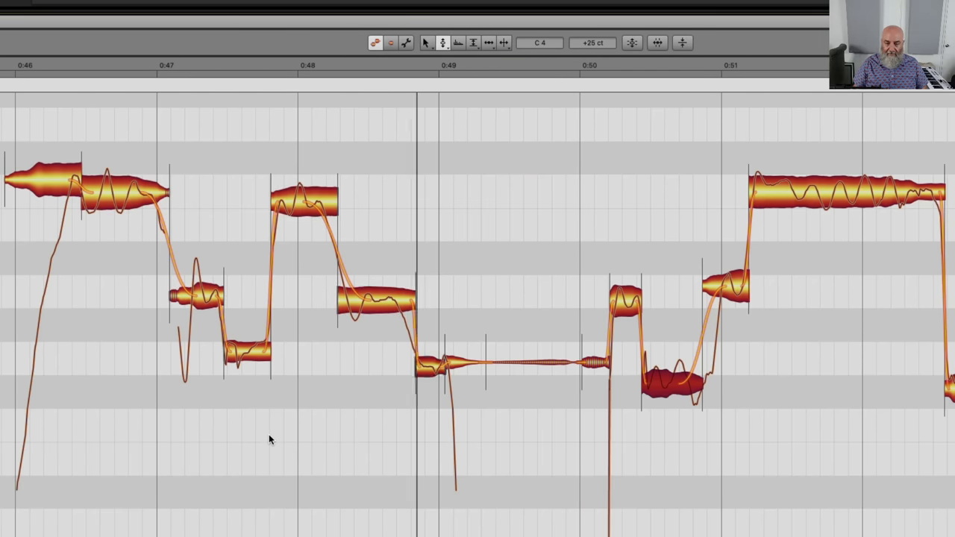
pyautogui.moveTo(252, 385)
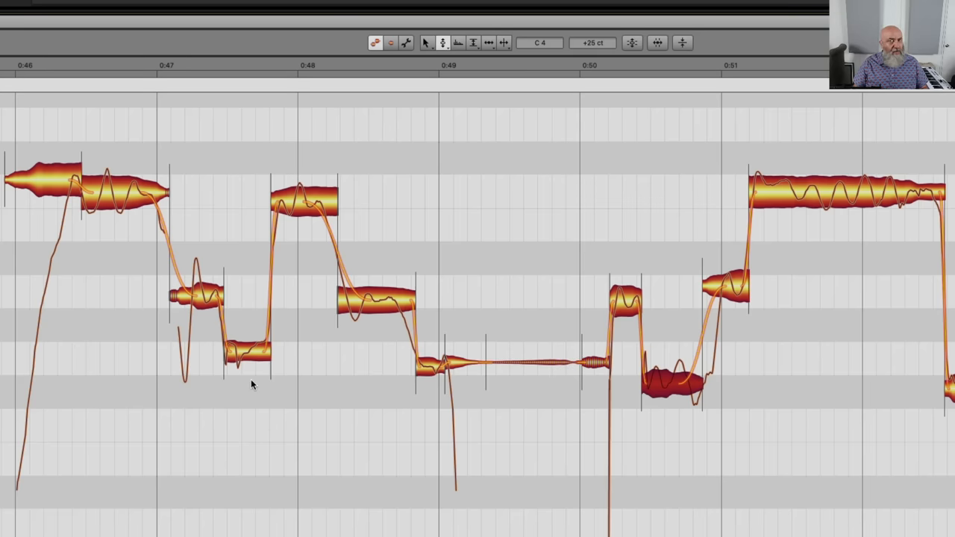
pyautogui.moveTo(345, 304)
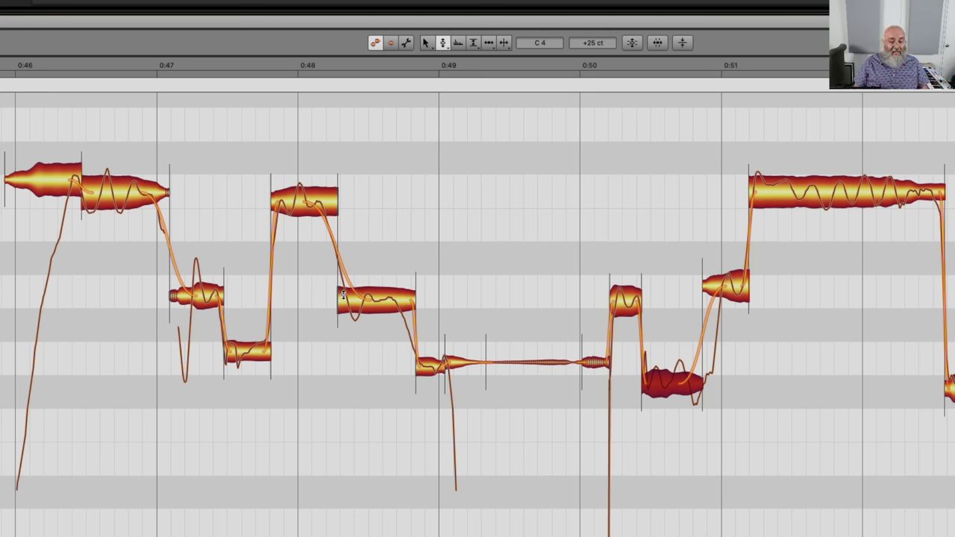
pyautogui.moveTo(380, 298)
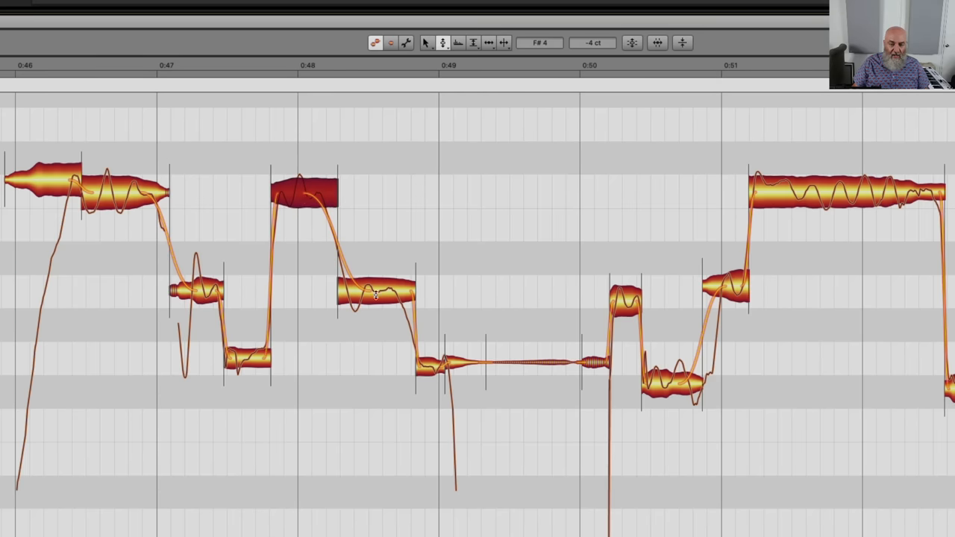
pyautogui.moveTo(201, 406)
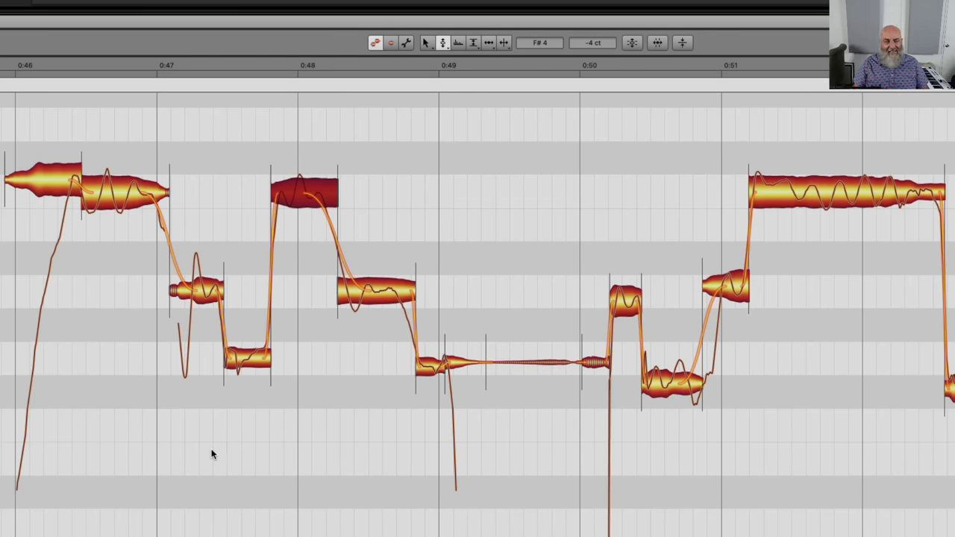
pyautogui.moveTo(164, 411)
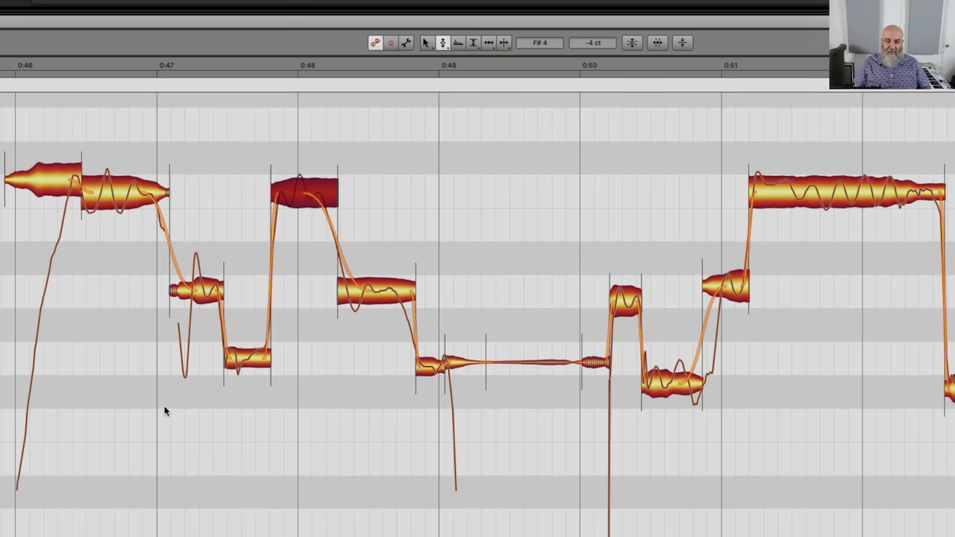
pyautogui.moveTo(150, 380)
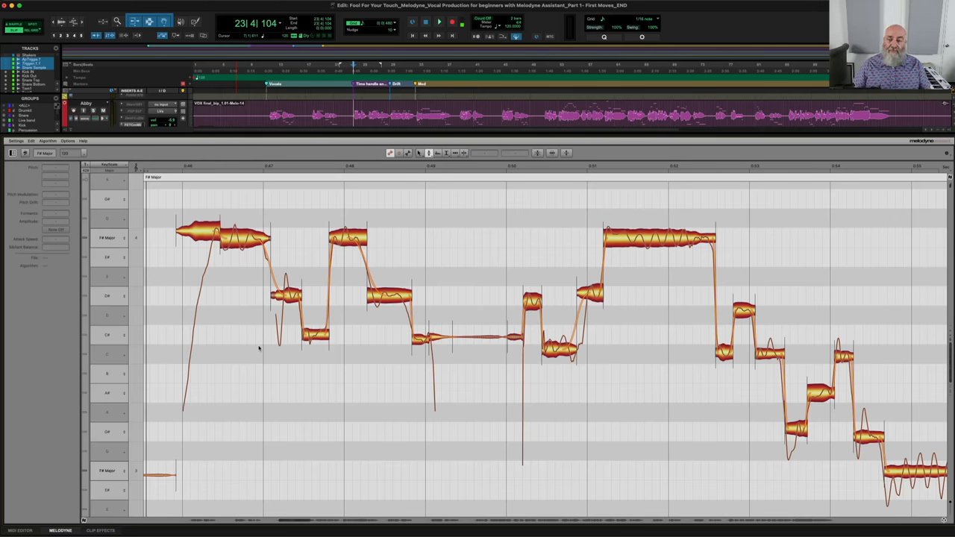
# - Apply Restore Original > Pitch > Pitch Transitions to the 46–50 second phrase
pyautogui.click(347, 238)
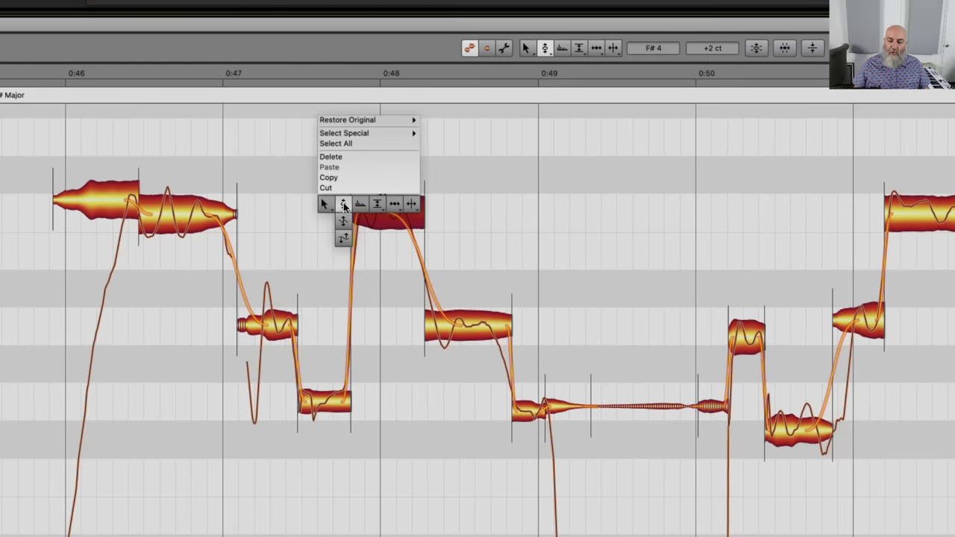
pyautogui.moveTo(347, 119)
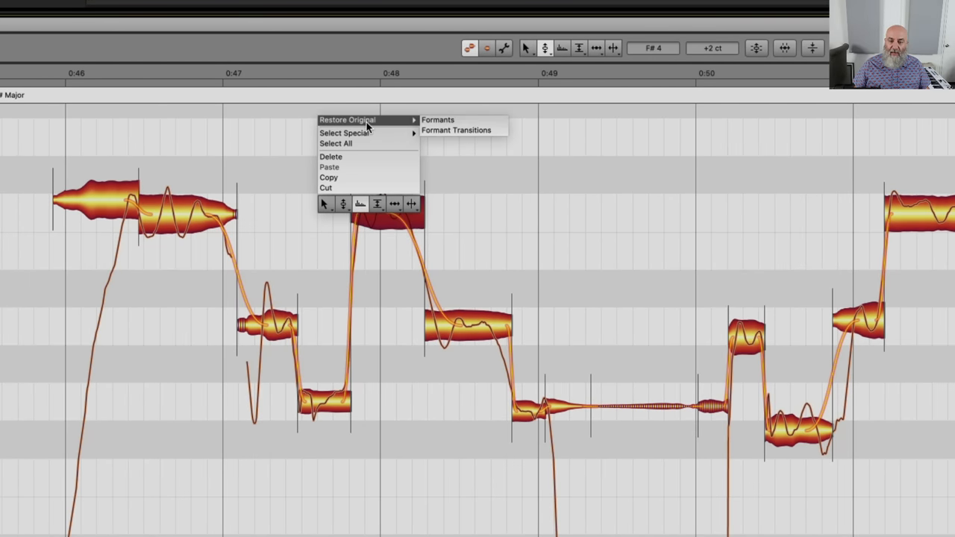
pyautogui.moveTo(377, 203)
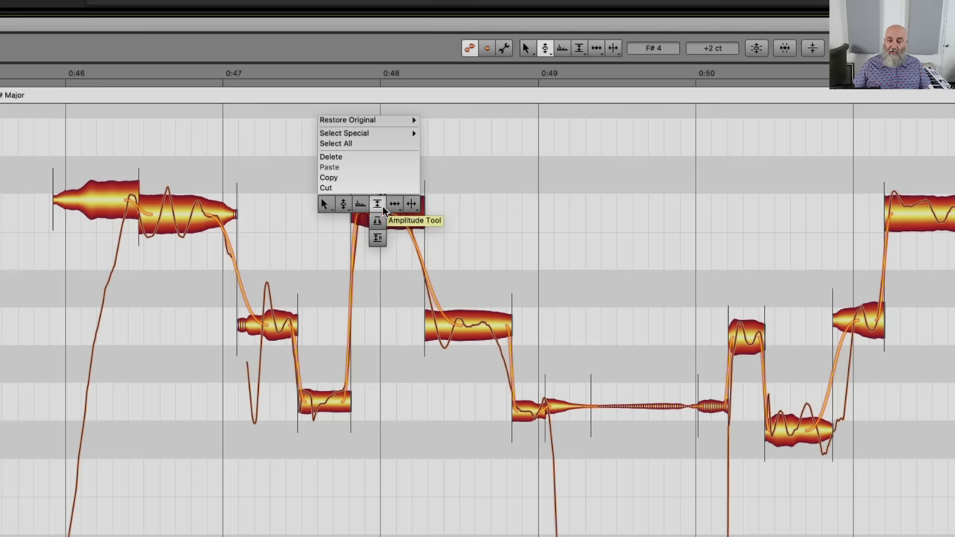
pyautogui.moveTo(347, 119)
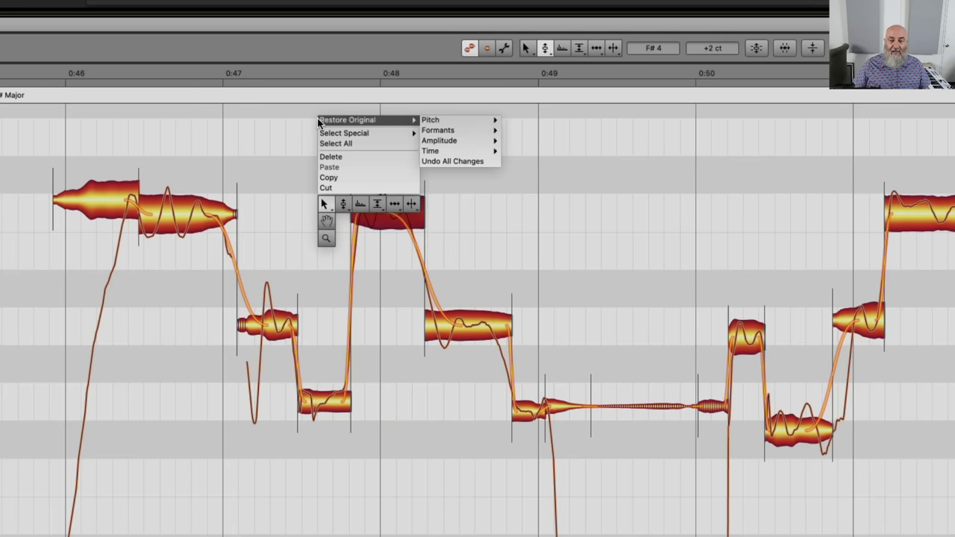
pyautogui.moveTo(431, 120)
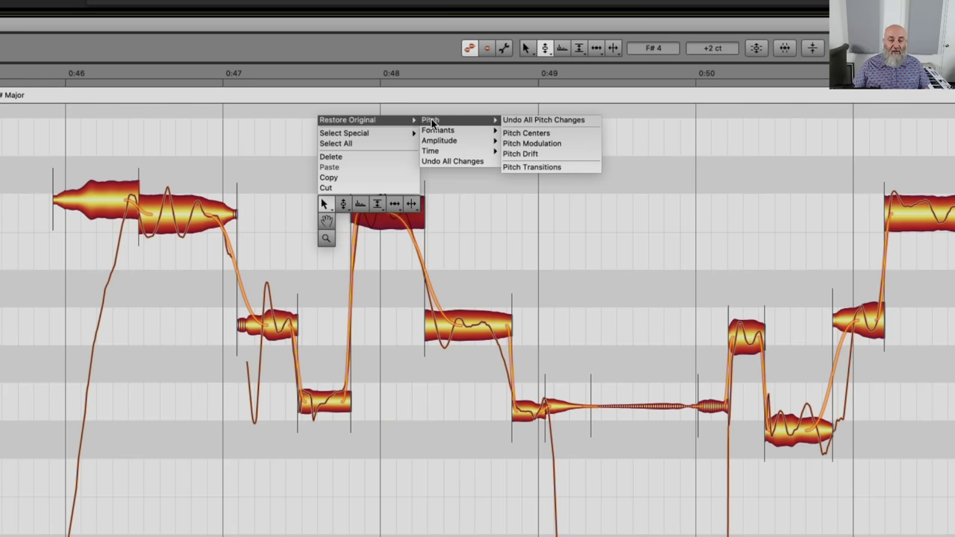
pyautogui.moveTo(543, 120)
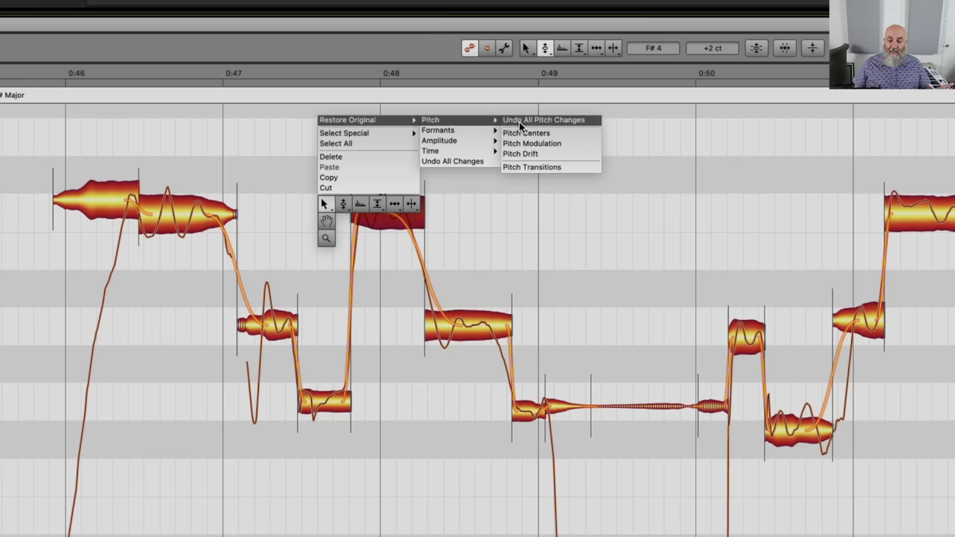
pyautogui.moveTo(525, 133)
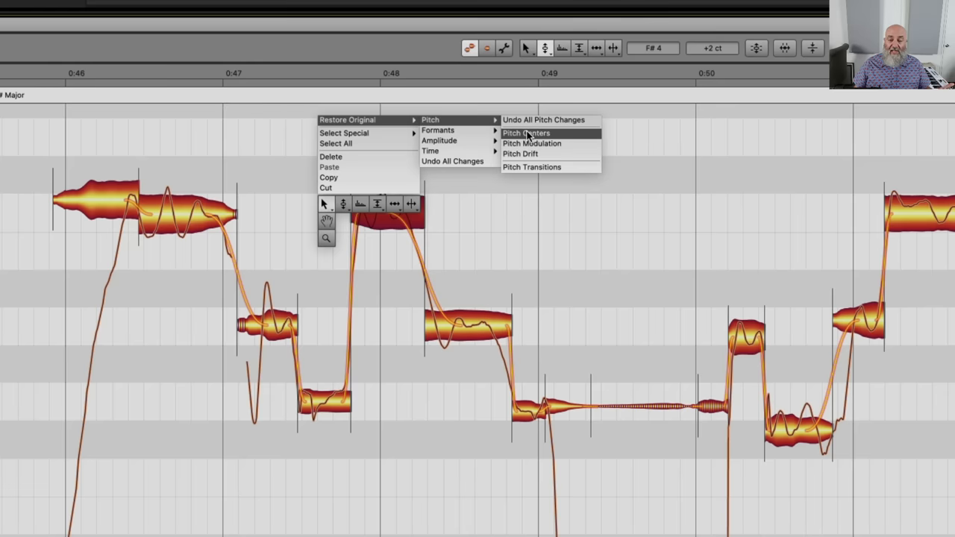
pyautogui.moveTo(532, 143)
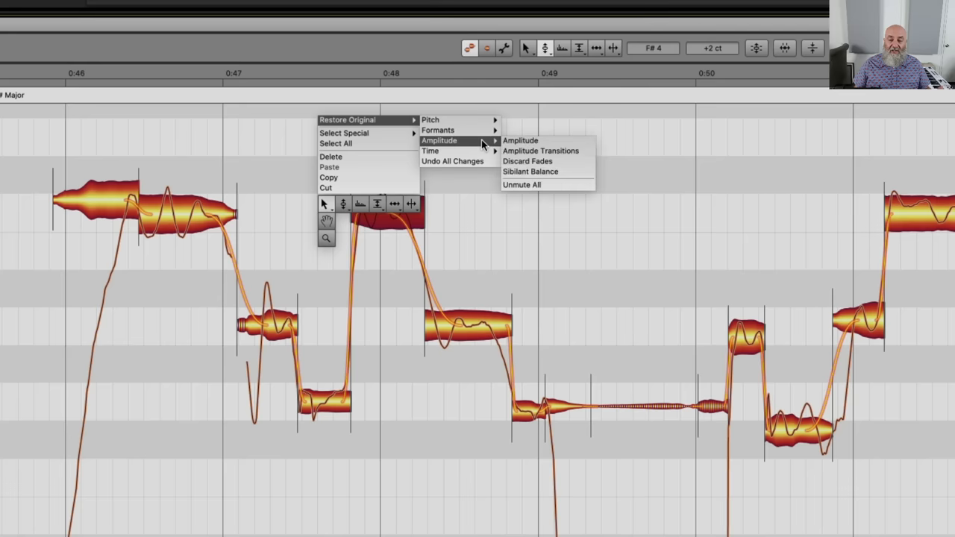
pyautogui.moveTo(431, 119)
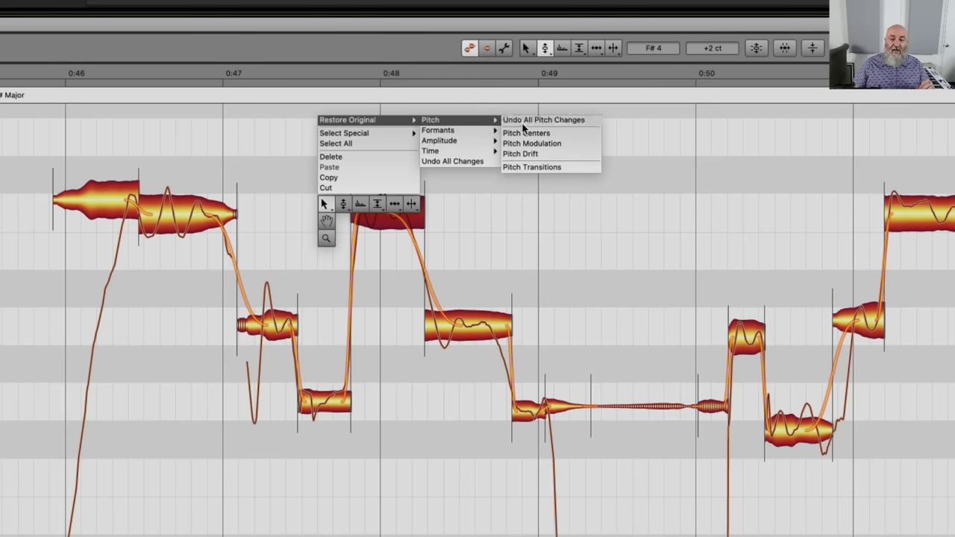
pyautogui.moveTo(531, 166)
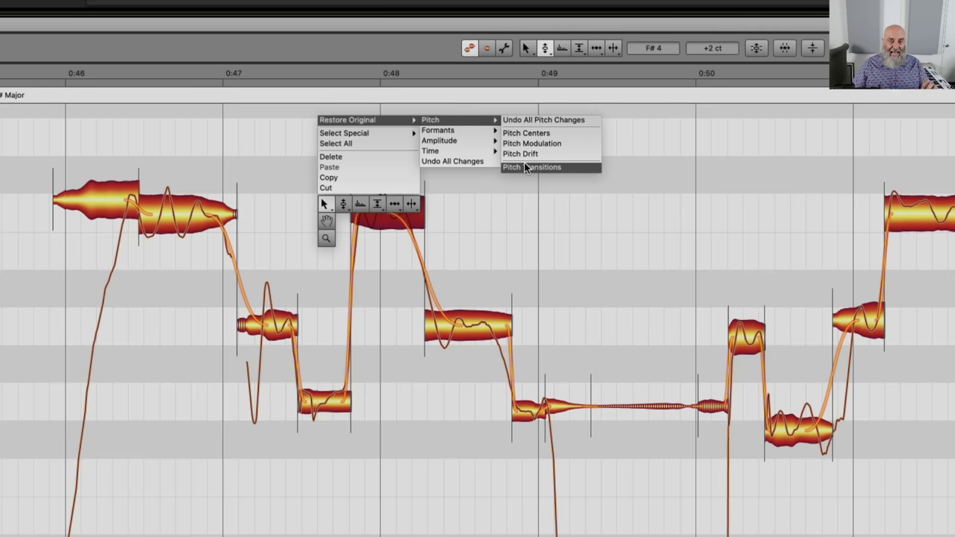
pyautogui.click(531, 166)
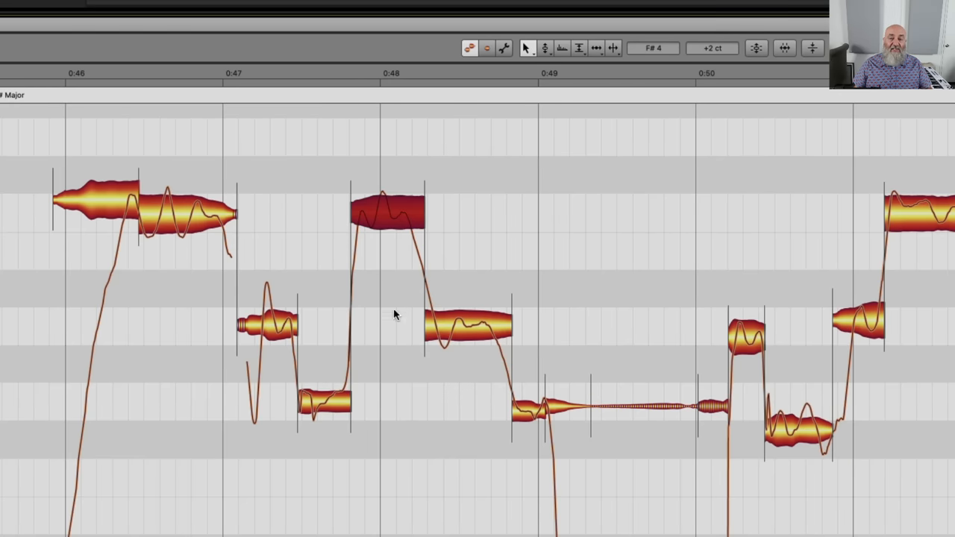
pyautogui.moveTo(340, 375)
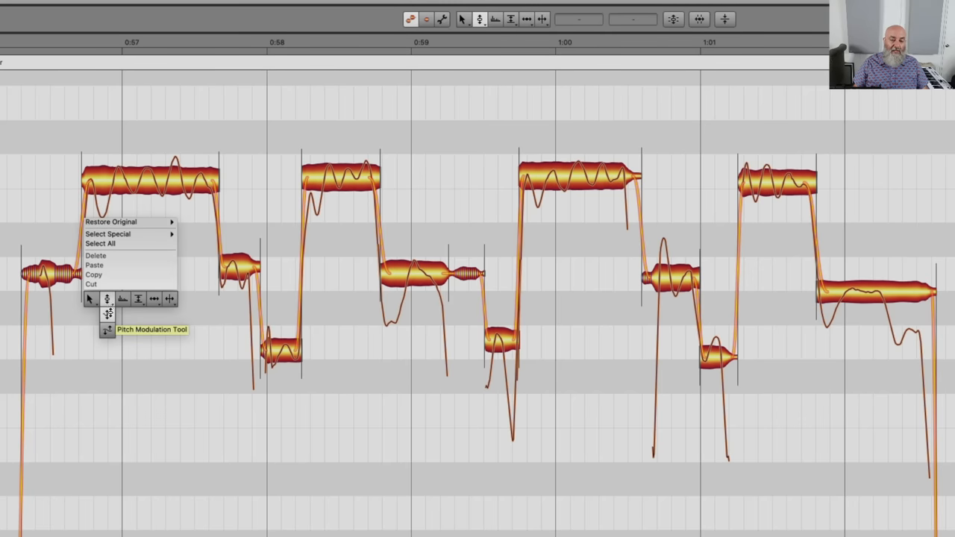
pyautogui.moveTo(107, 329)
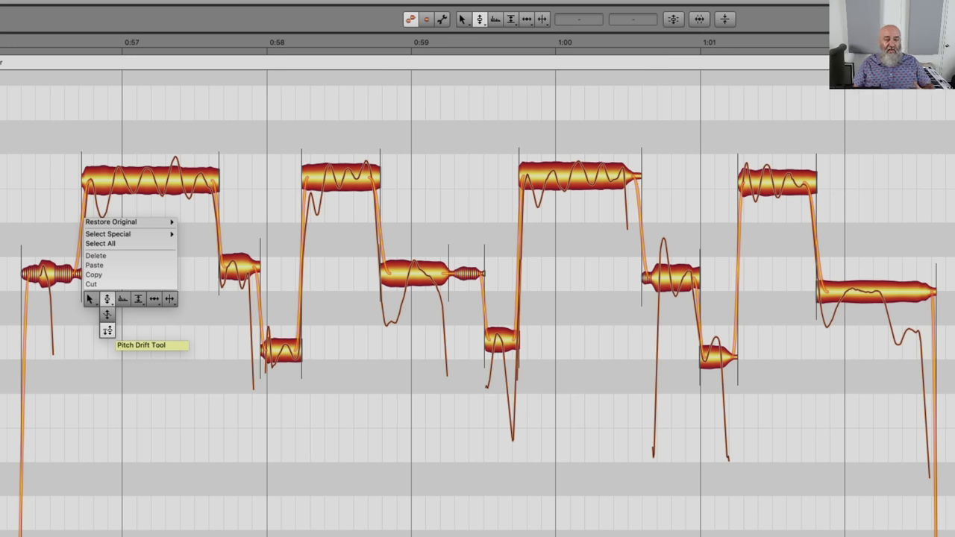
pyautogui.moveTo(108, 315)
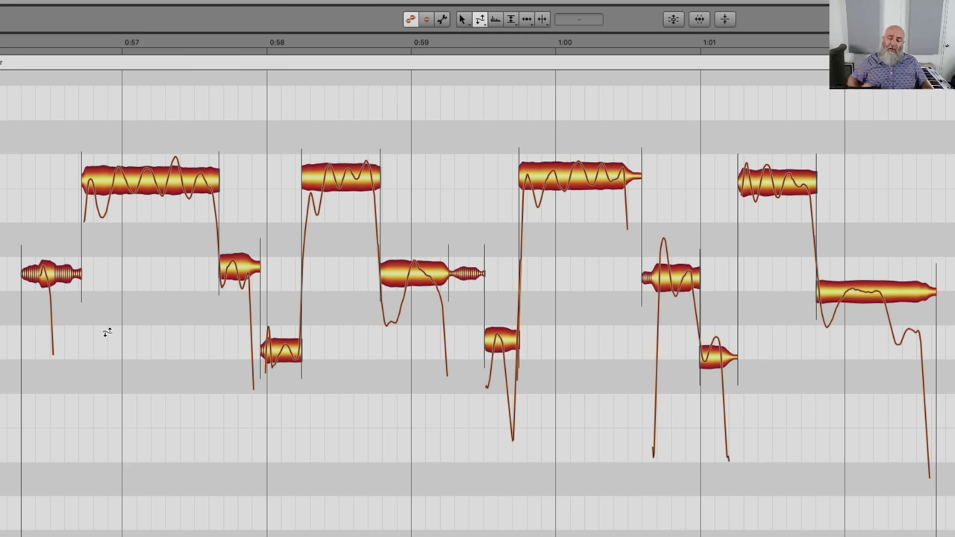
pyautogui.moveTo(135, 280)
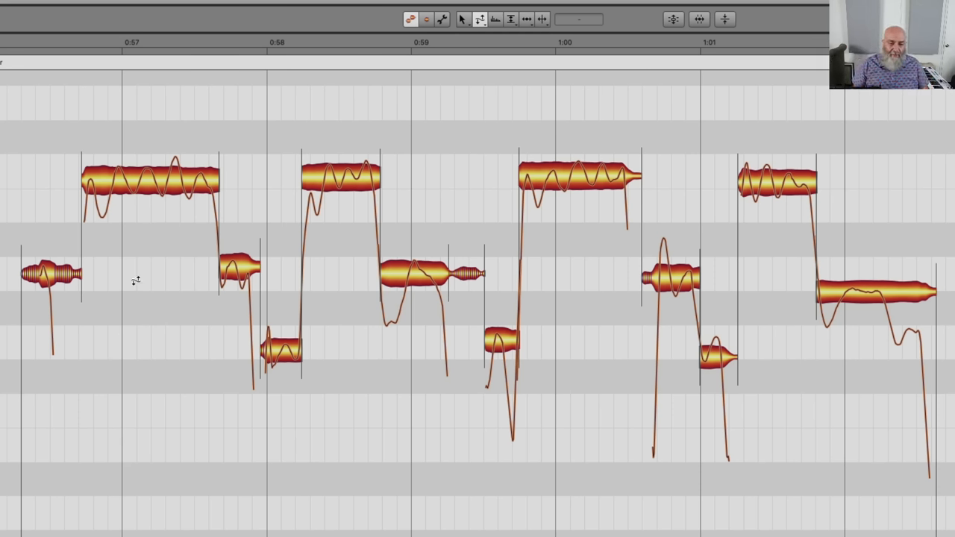
pyautogui.moveTo(131, 255)
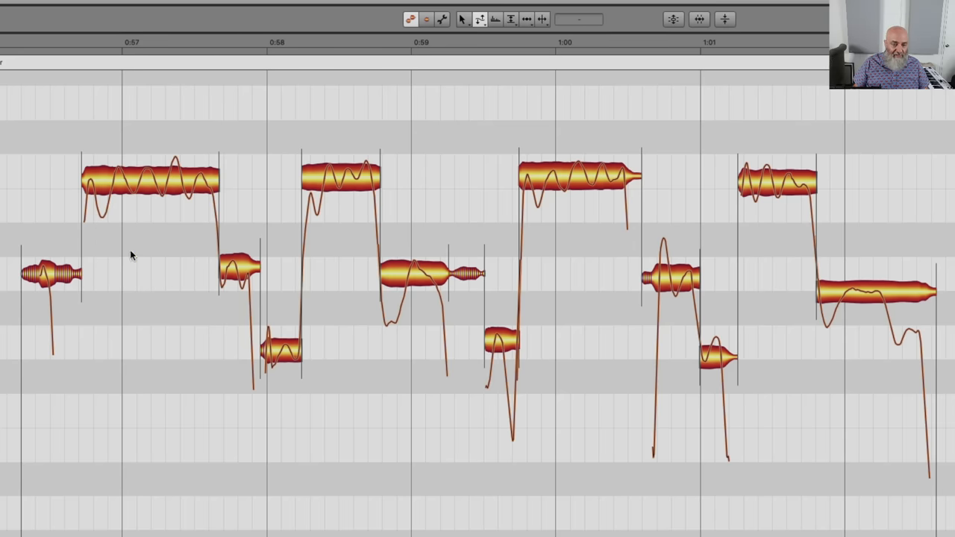
pyautogui.moveTo(75, 198)
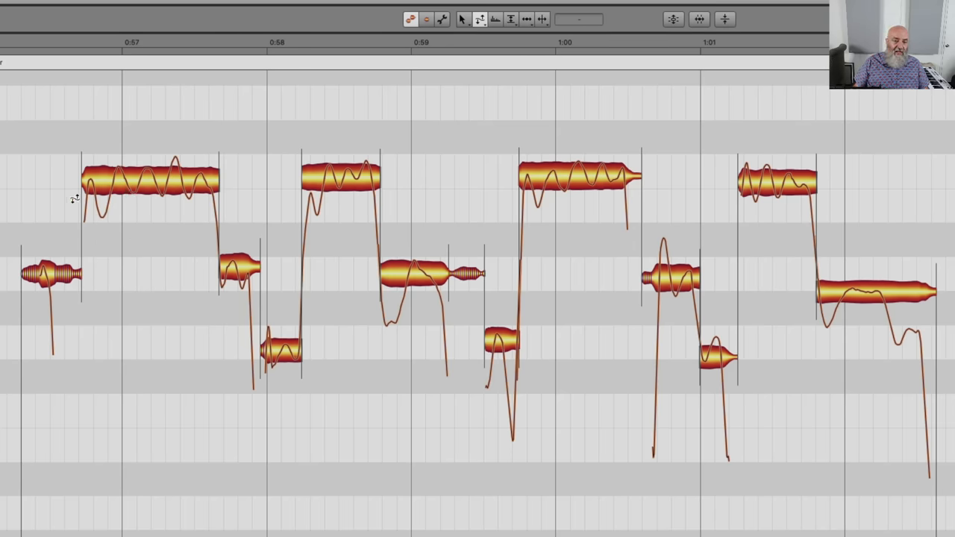
pyautogui.moveTo(228, 168)
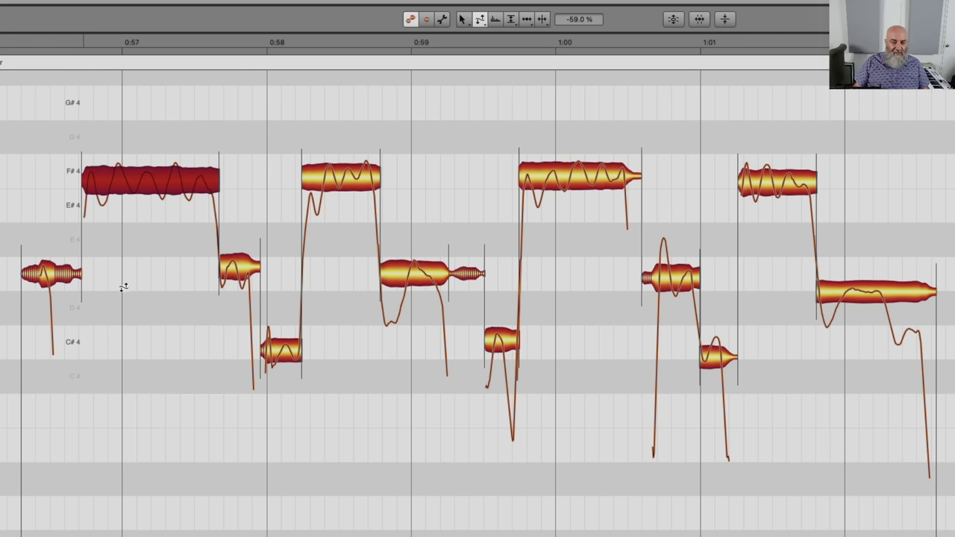
# - Drag on the F#4 note with the Pitch Drift tool to reduce its drift
pyautogui.moveTo(124, 287); pyautogui.dragTo(95, 459)
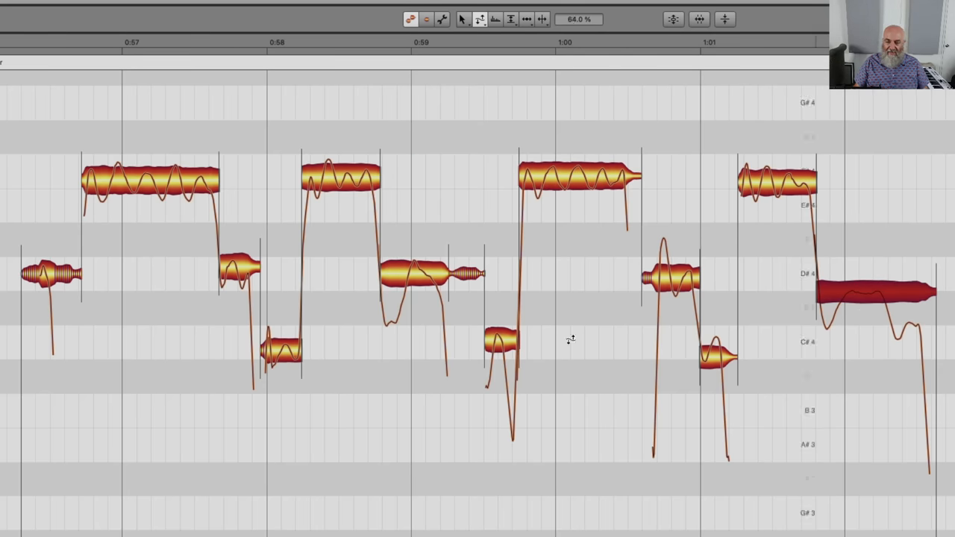
pyautogui.moveTo(204, 305)
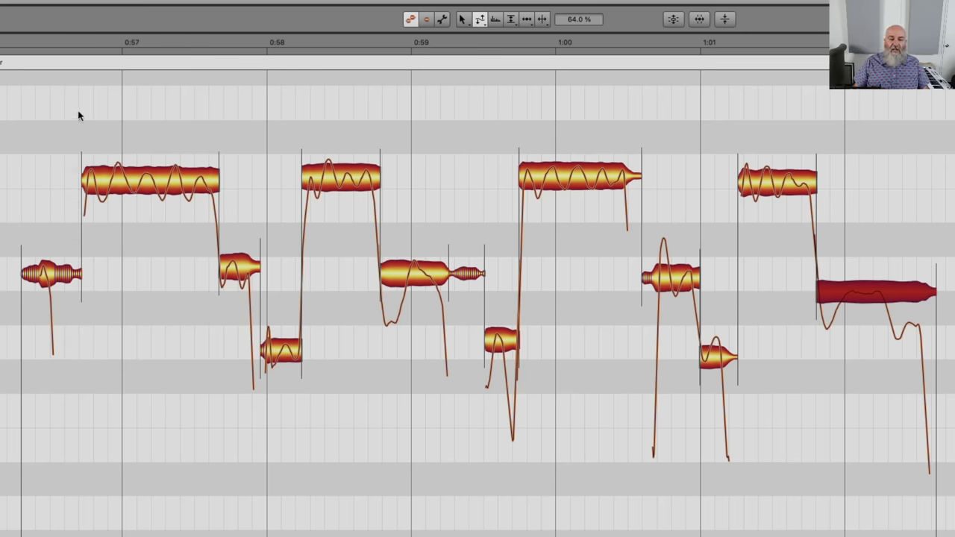
pyautogui.moveTo(78, 115); pyautogui.dragTo(791, 197)
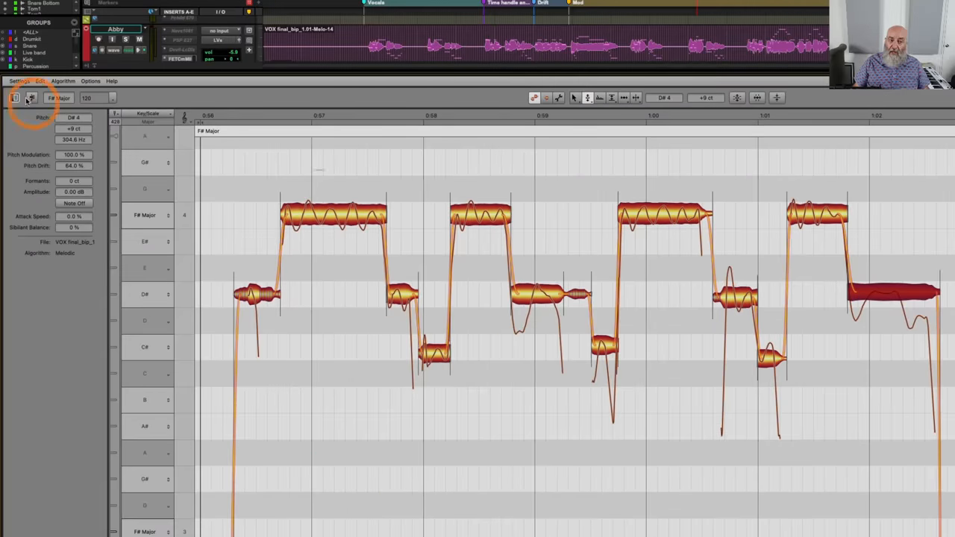
pyautogui.moveTo(32, 98)
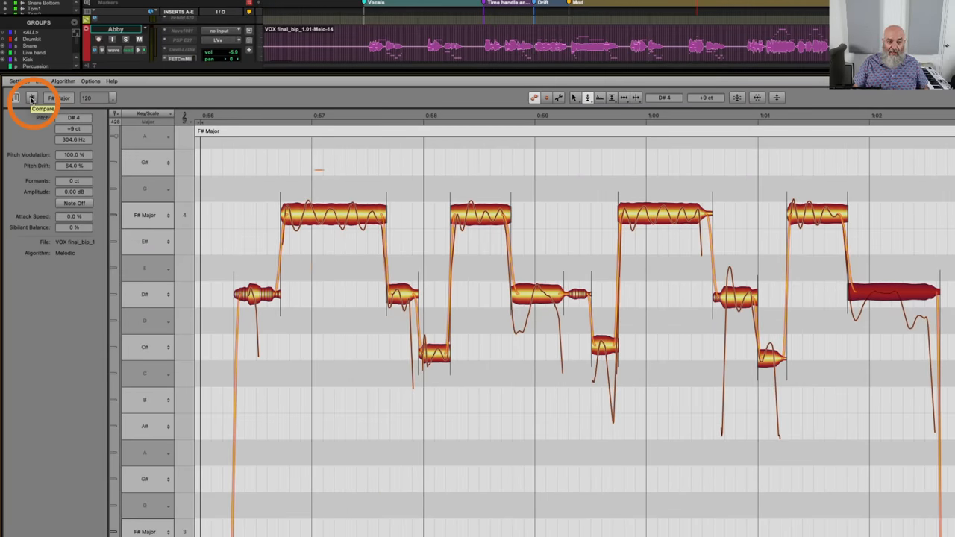
pyautogui.click(31, 98)
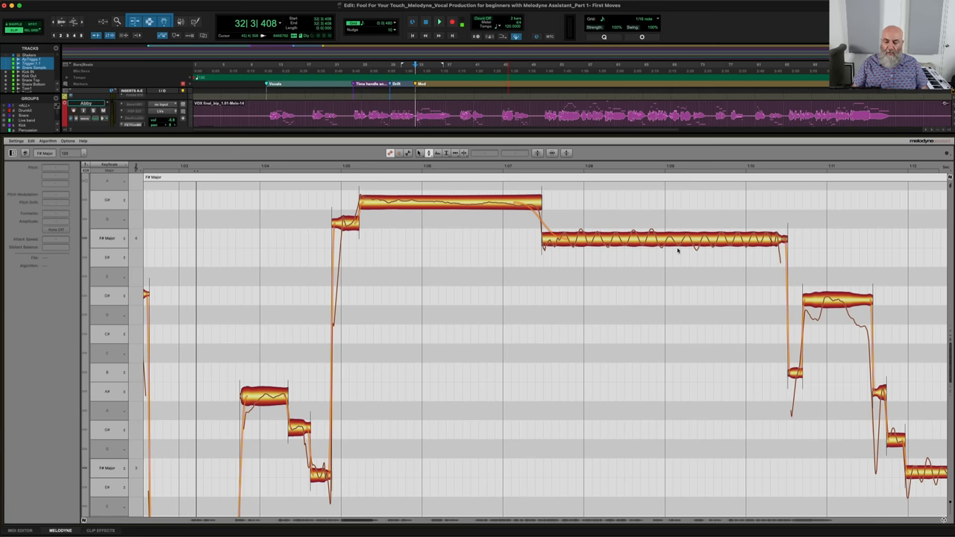
pyautogui.moveTo(398, 297)
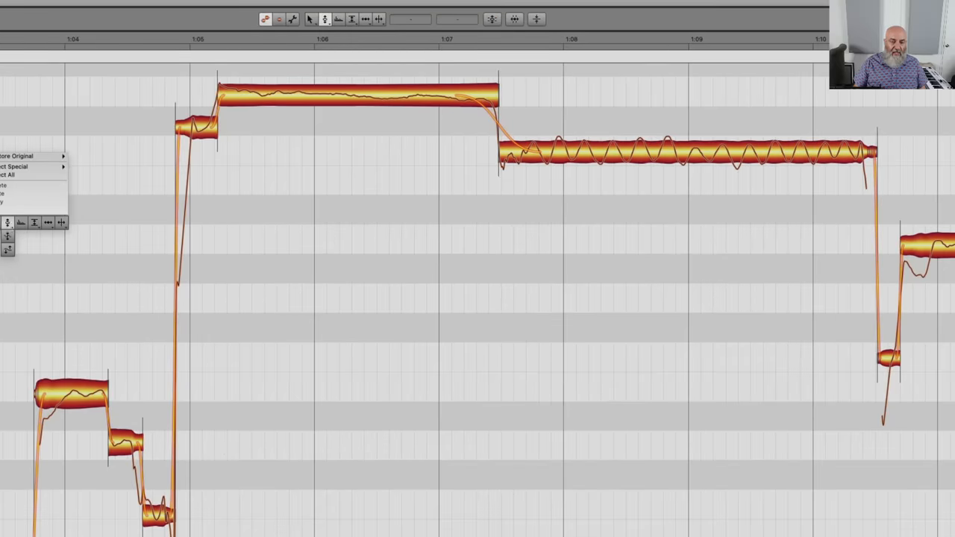
pyautogui.moveTo(7, 237)
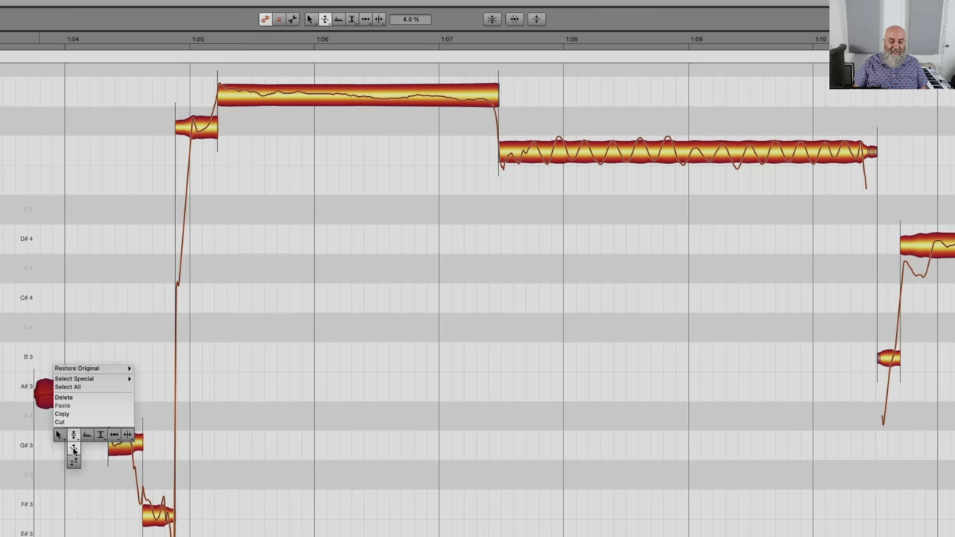
pyautogui.moveTo(63, 438)
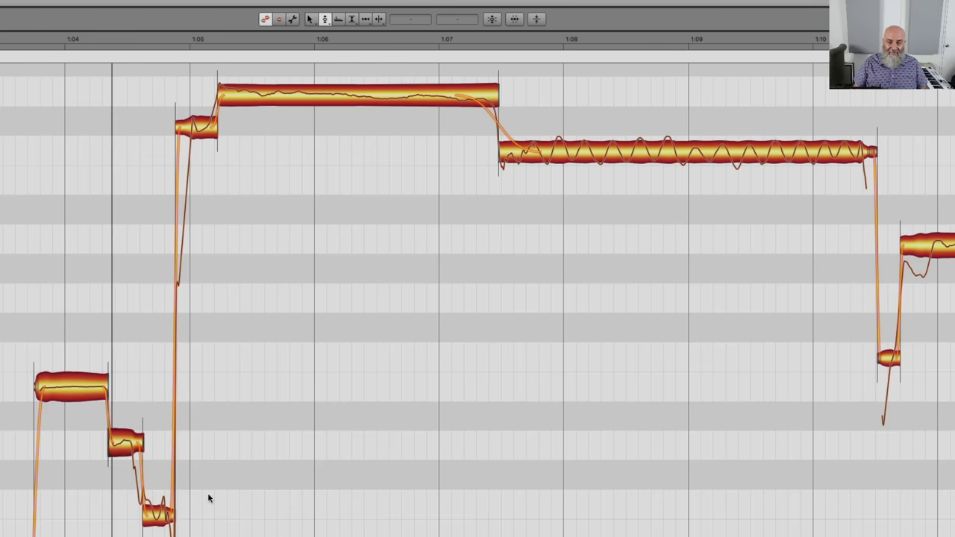
pyautogui.moveTo(193, 401)
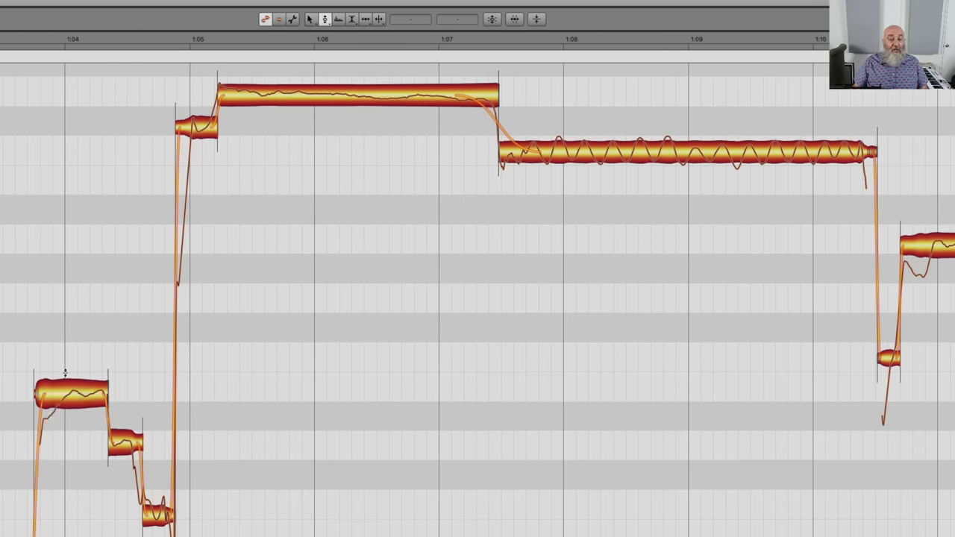
pyautogui.rightClick(66, 373)
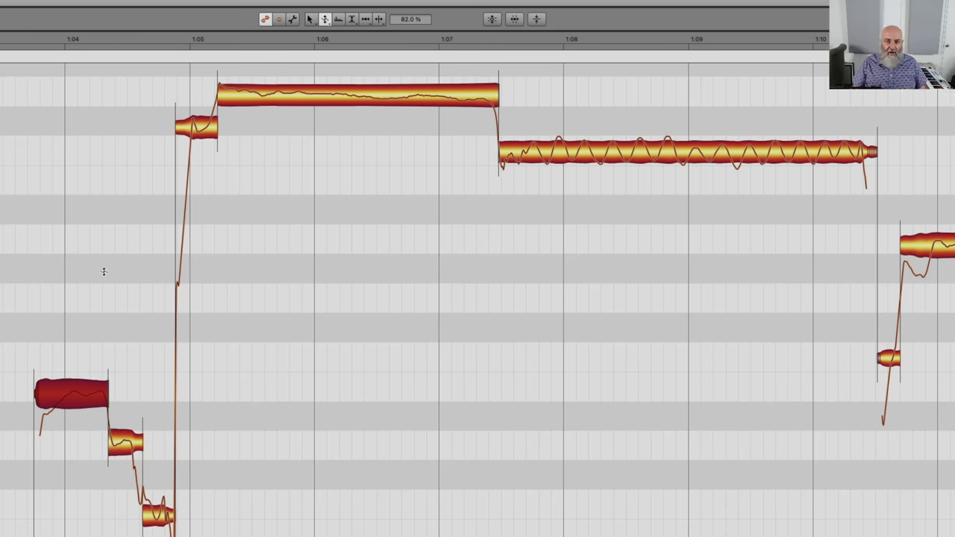
pyautogui.moveTo(348, 101)
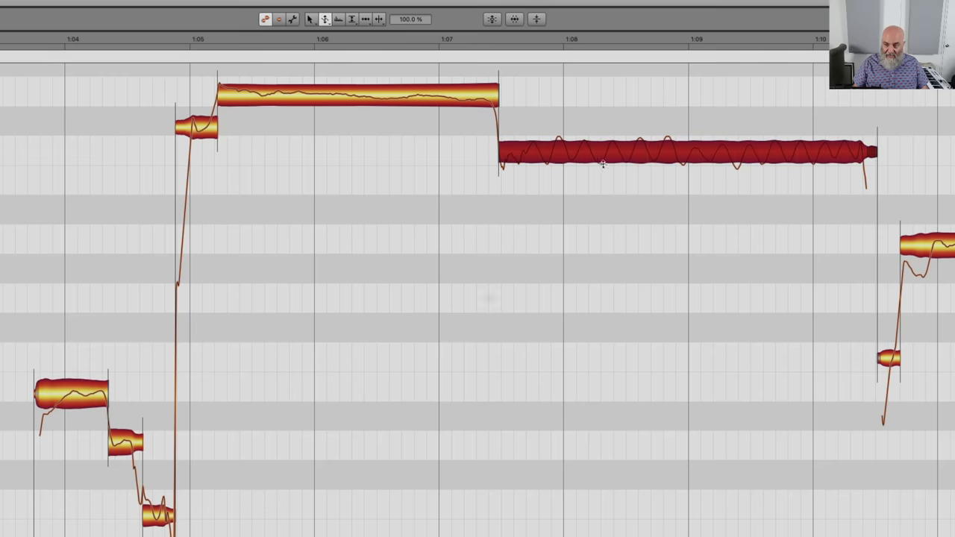
pyautogui.moveTo(586, 224)
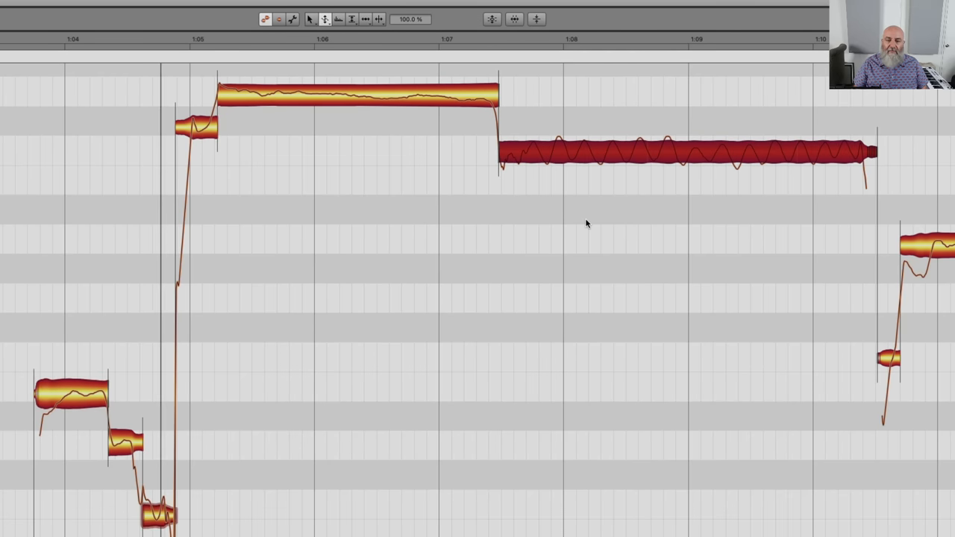
pyautogui.click(358, 96)
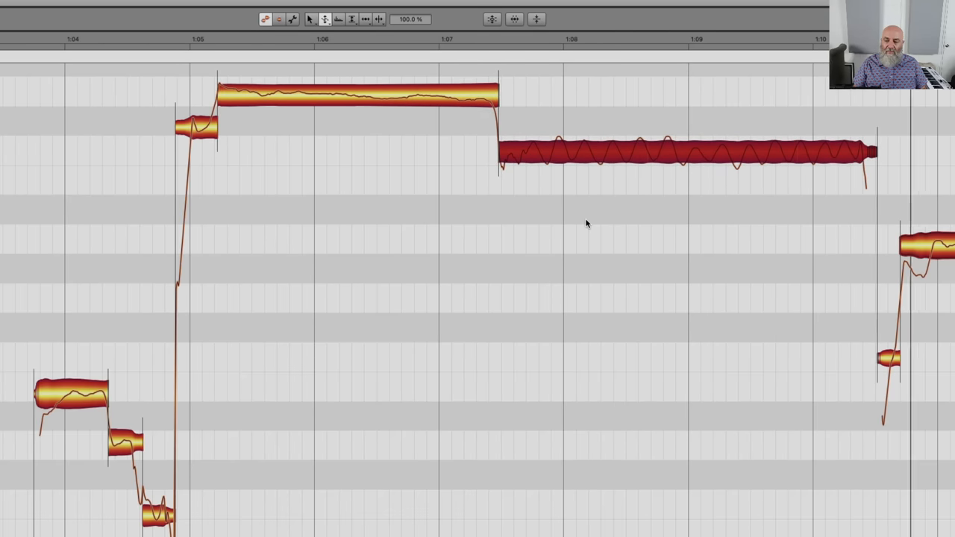
pyautogui.moveTo(536, 170)
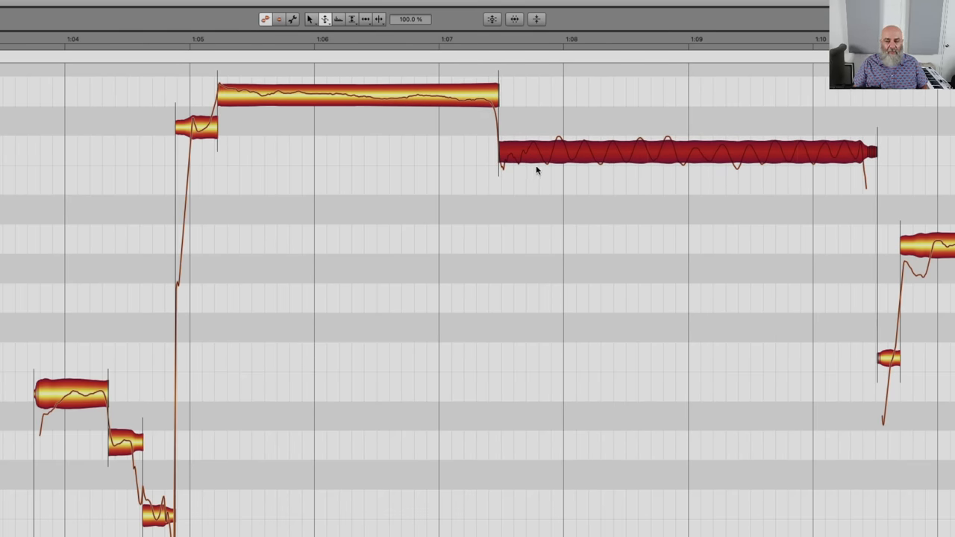
pyautogui.moveTo(534, 204)
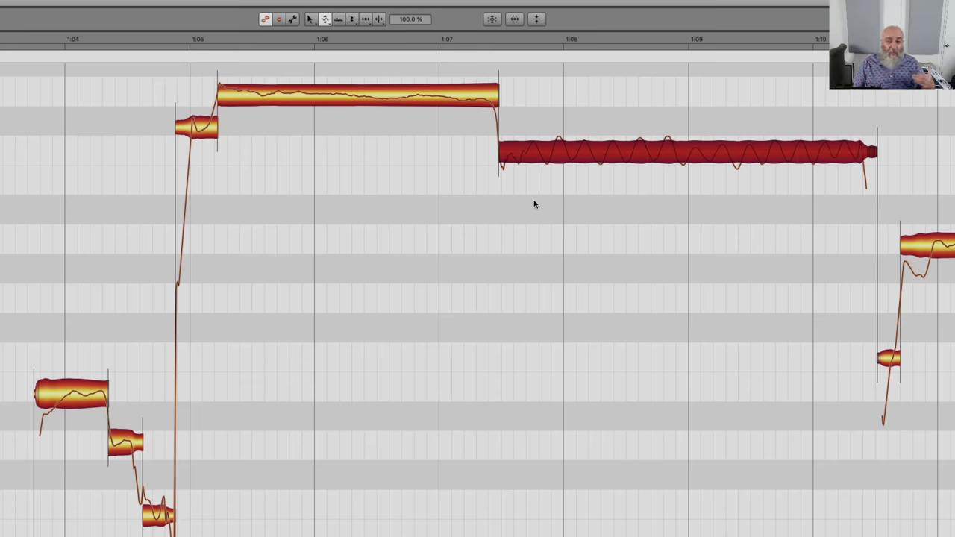
# - Select the Pitch Modulation tool for deepening the long note's vibrato
pyautogui.rightClick(534, 204)
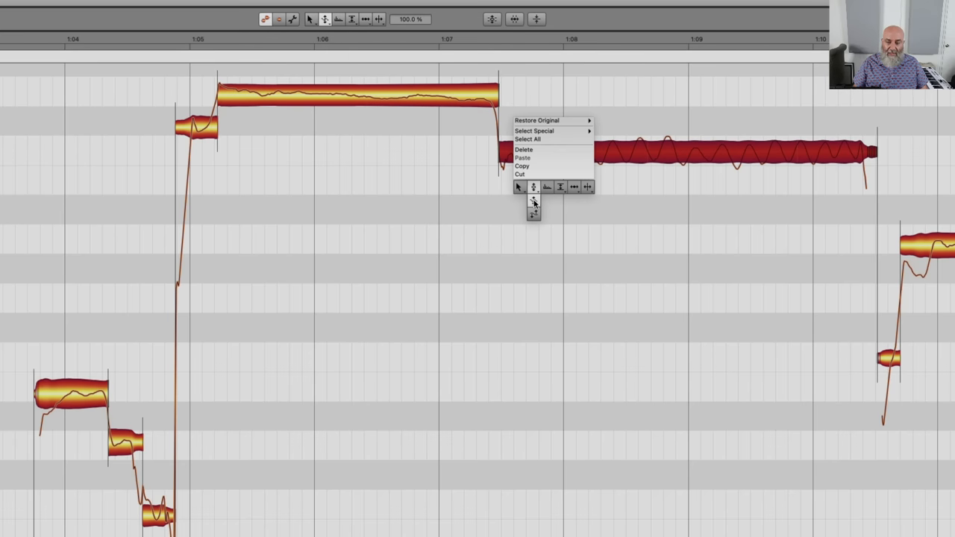
pyautogui.click(524, 149)
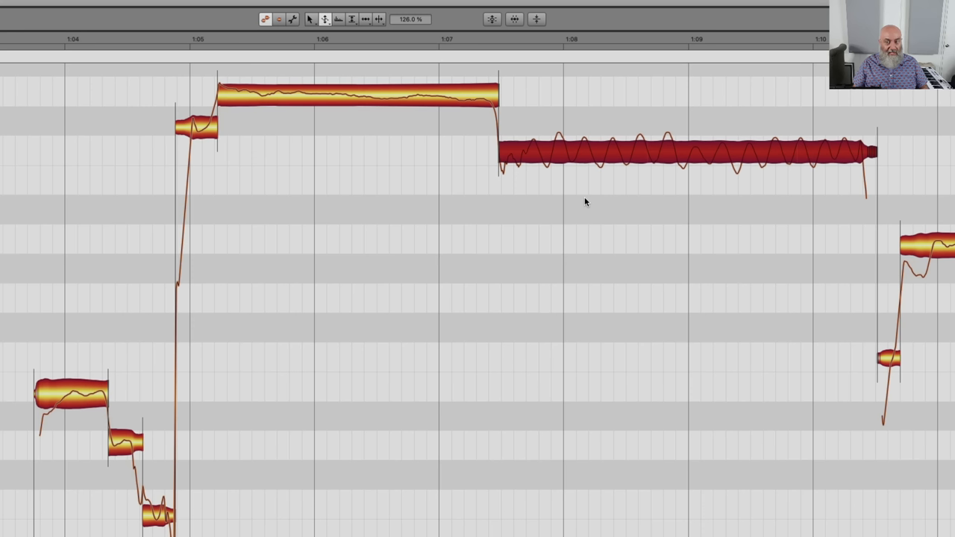
pyautogui.moveTo(701, 174)
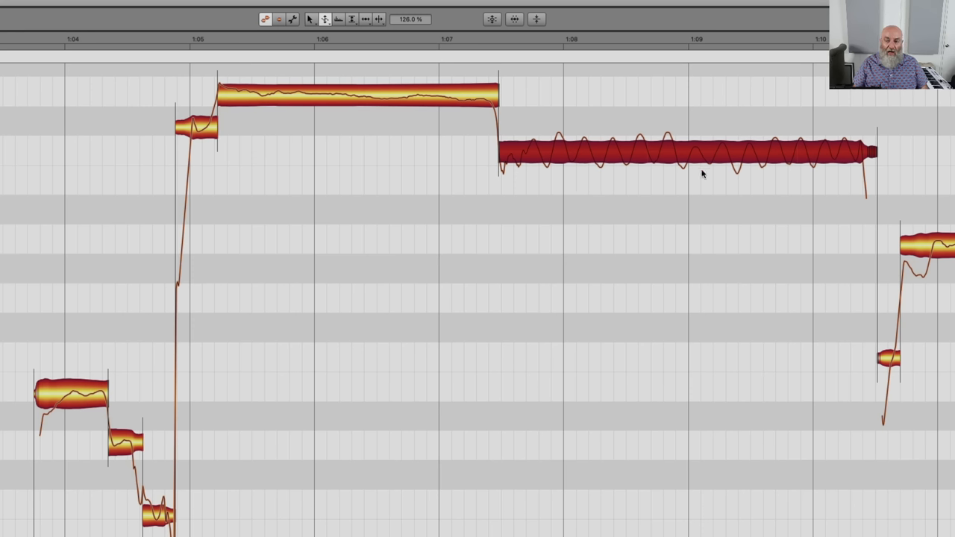
pyautogui.moveTo(657, 171)
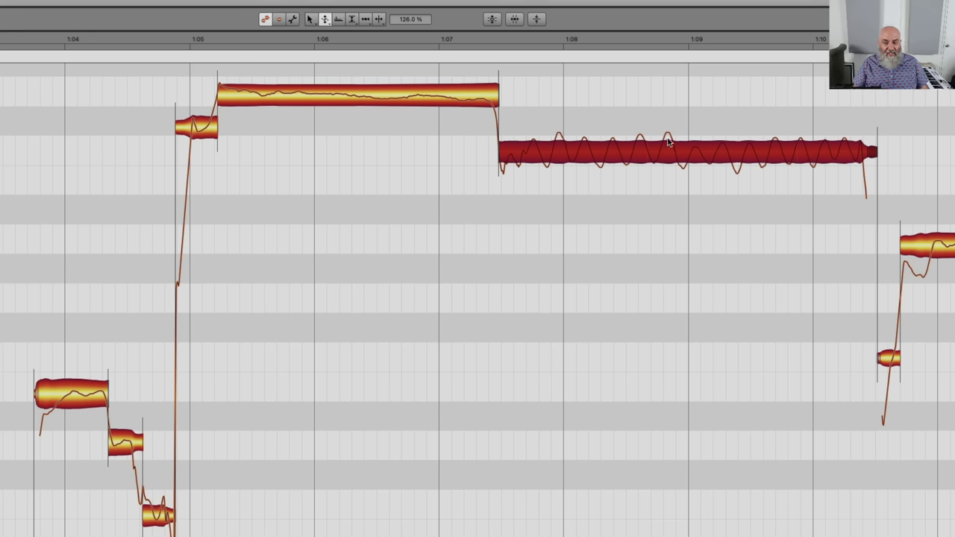
# - Separate the long vibrato note near 67–70 seconds as trills
pyautogui.rightClick(668, 142)
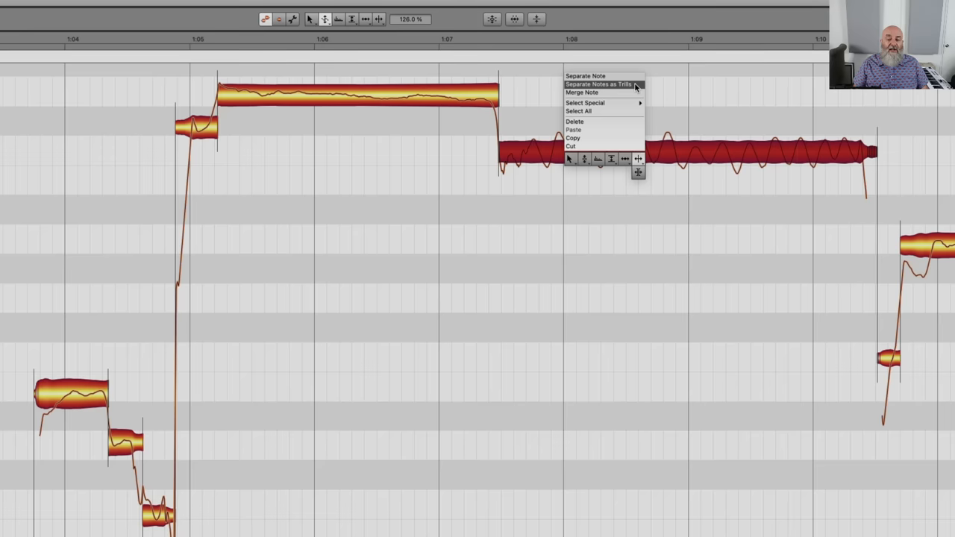
pyautogui.click(598, 83)
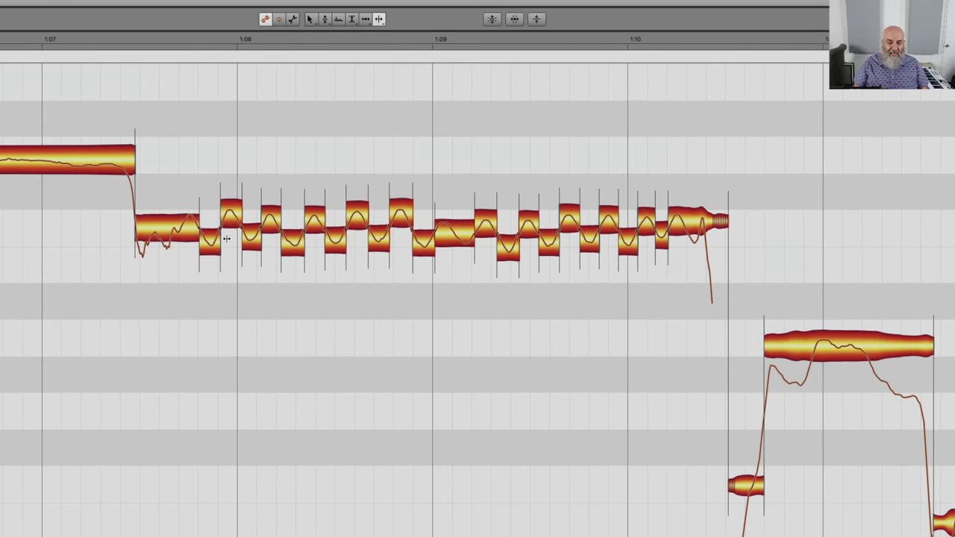
pyautogui.moveTo(231, 220)
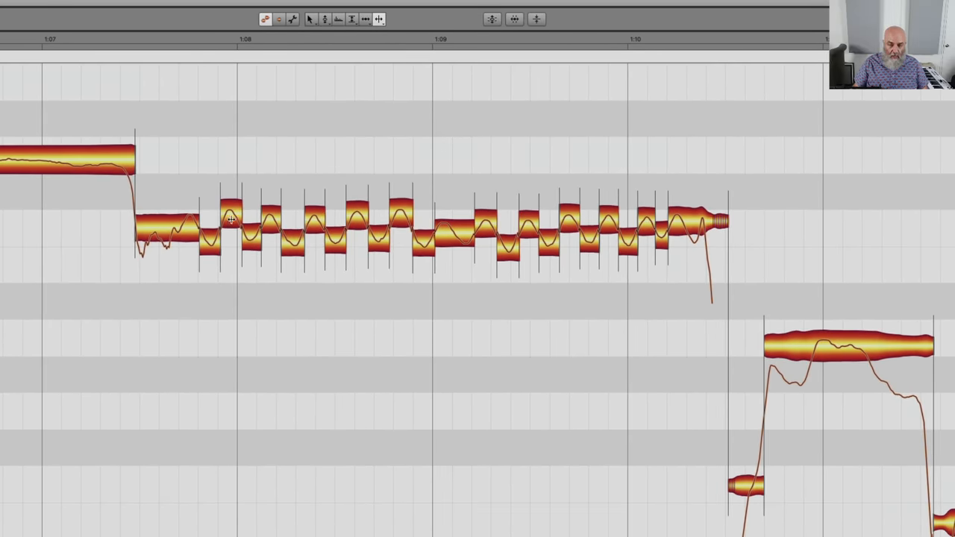
# - Bring up the editing modes for the trill notes, then play back the edited phrase
pyautogui.rightClick(231, 220)
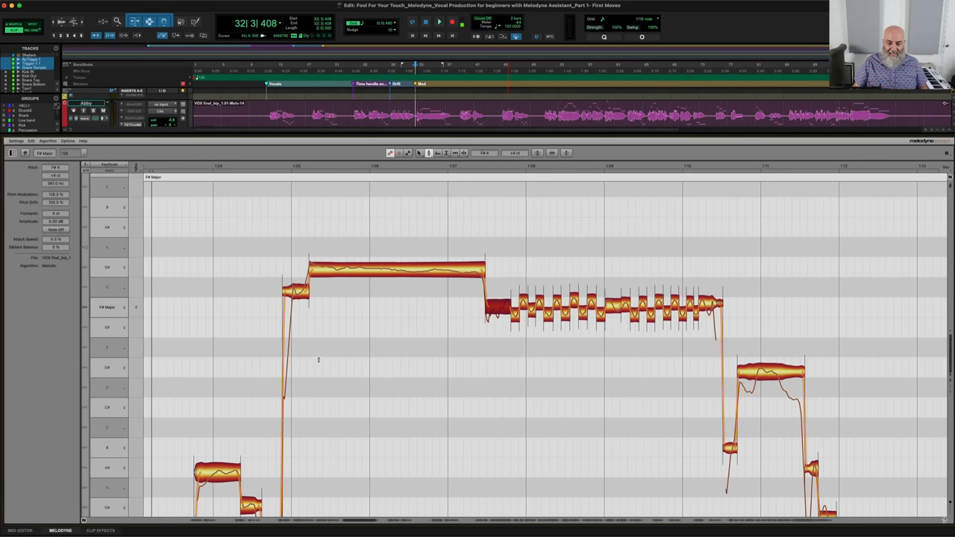
pyautogui.click(439, 21)
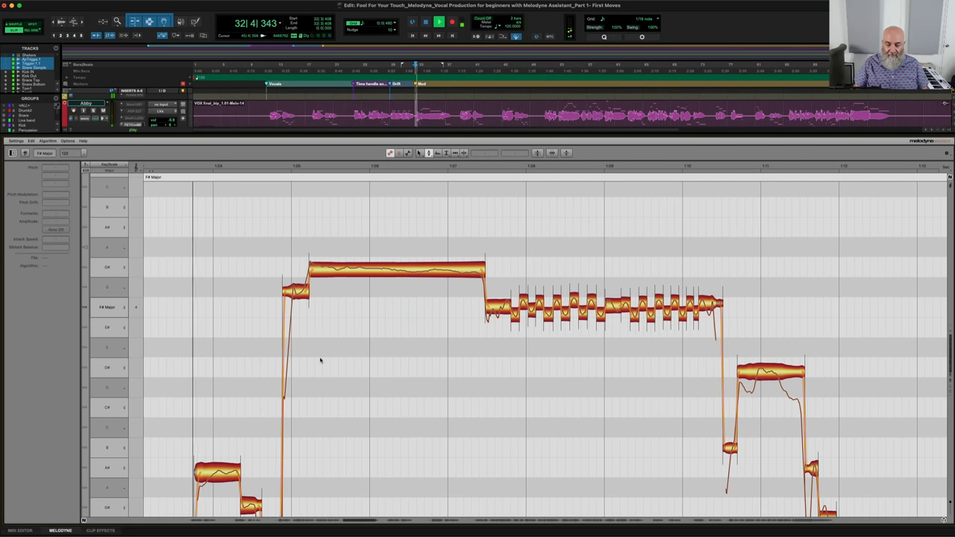